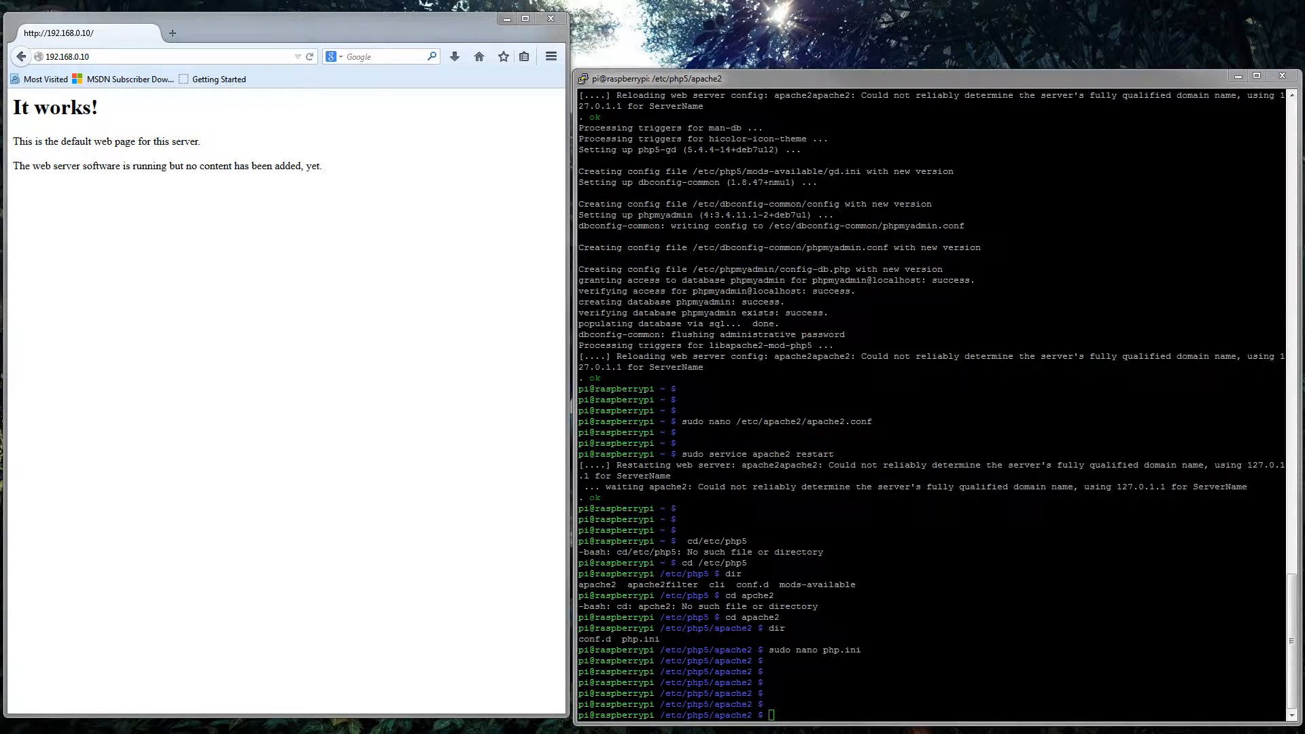
- Run sudo apt-get update to refresh the Raspberry Pi's package lists
{"action": "type", "text": "sudo apt-get update"}
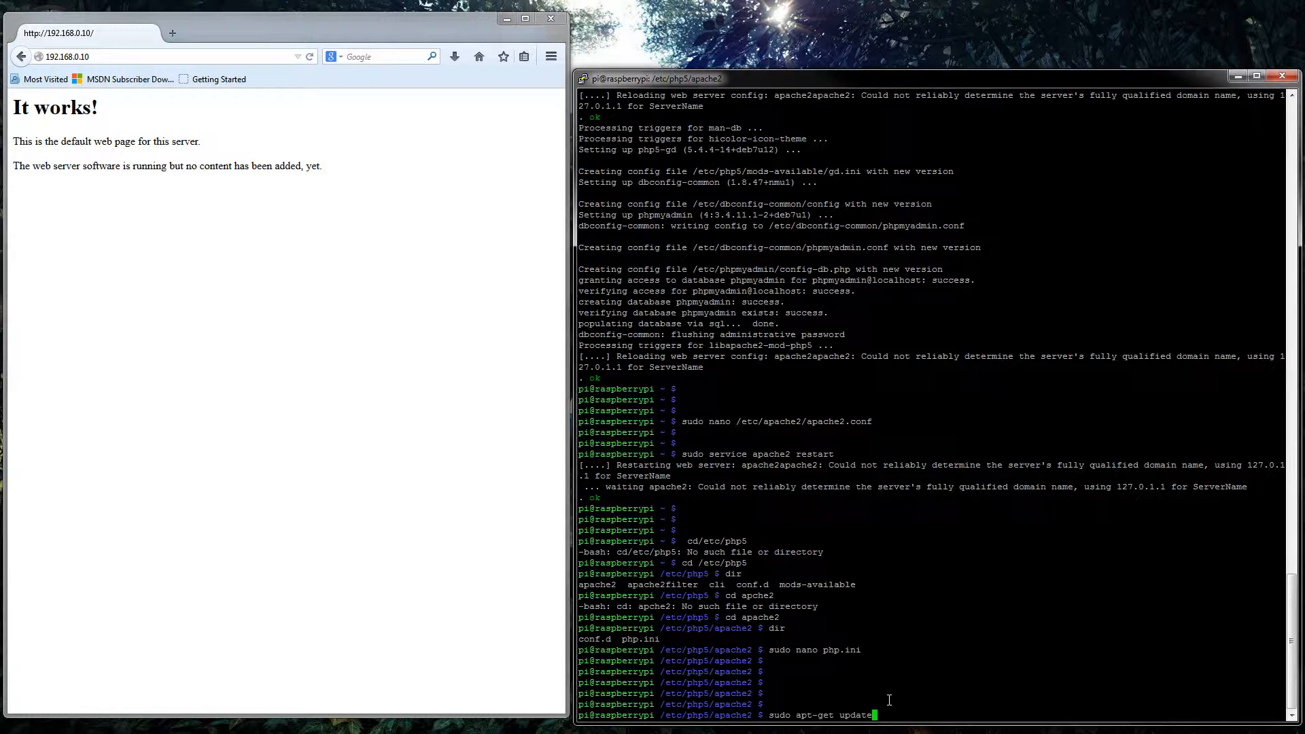
{"action": "key", "text": "Return"}
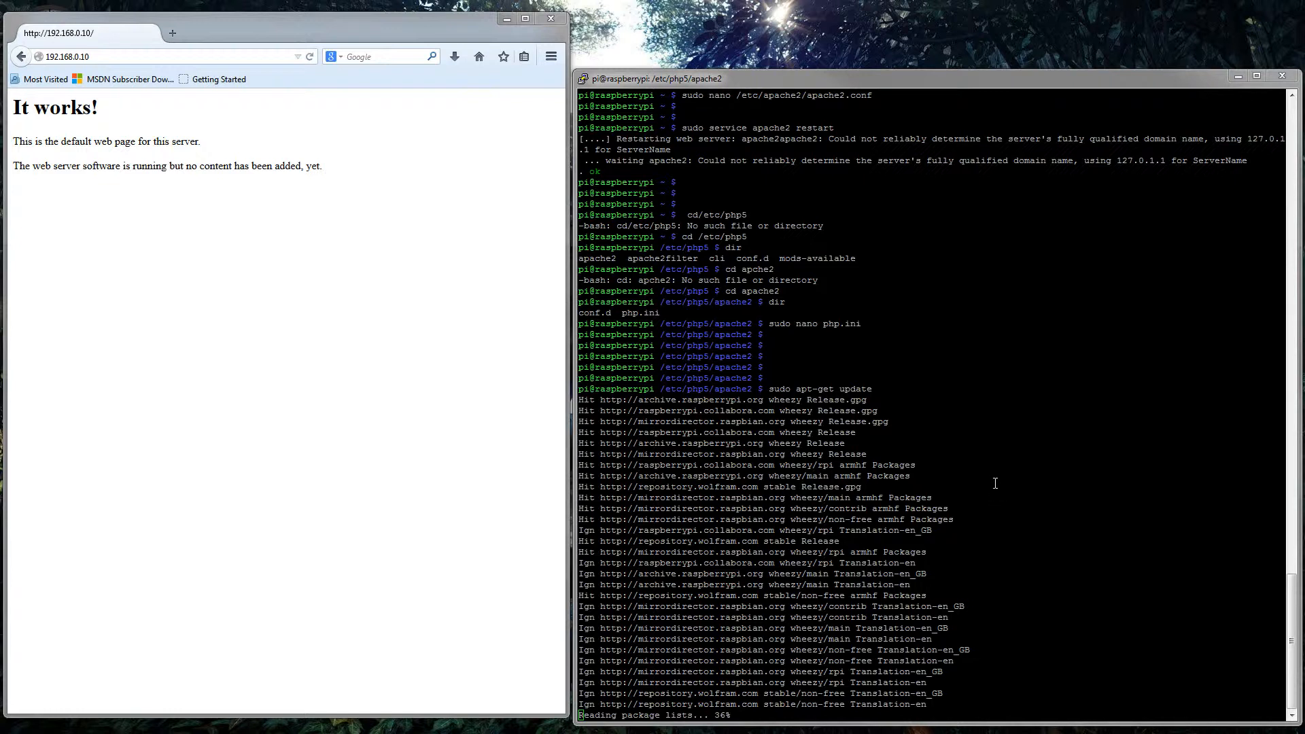
{"action": "mouse_move", "coordinate": [983, 450]}
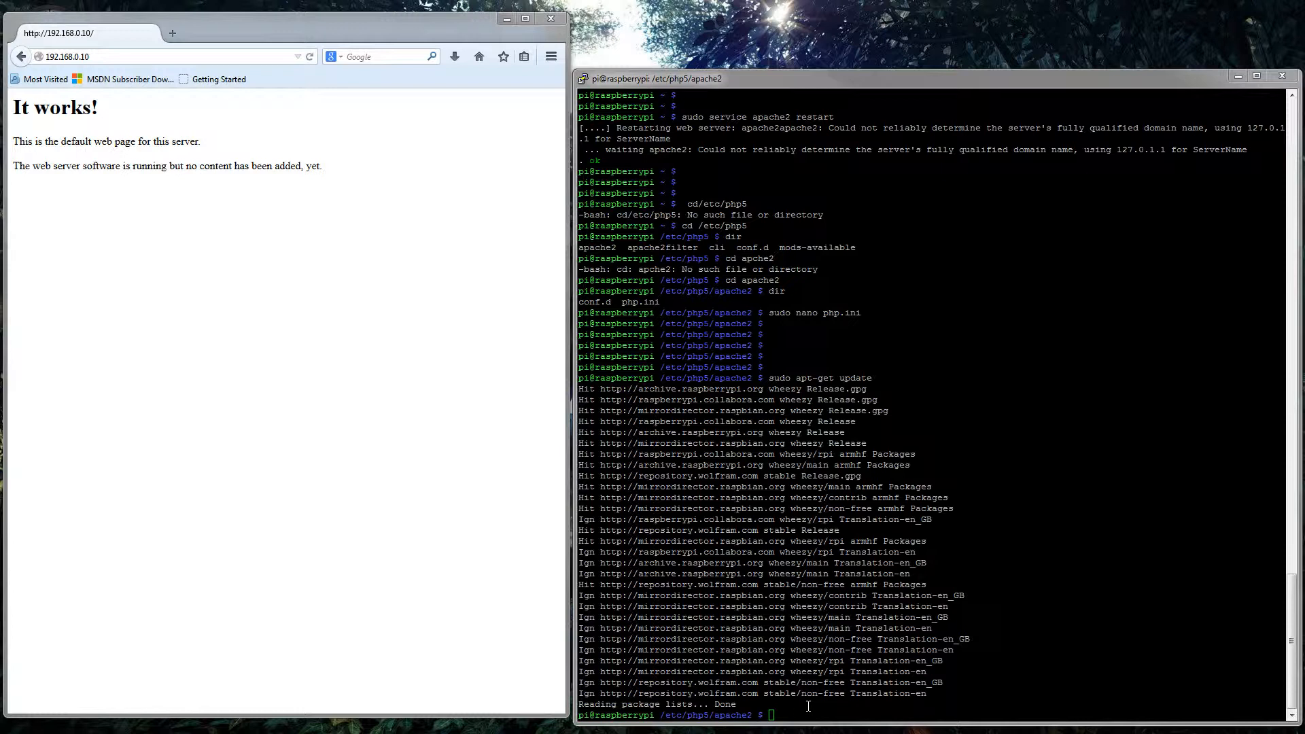
- Install snmpd, cacti and cacti-spine with apt-get, answering y to continue
{"action": "type", "text": "sudo apt-get install snmpd cacti cacti-spine"}
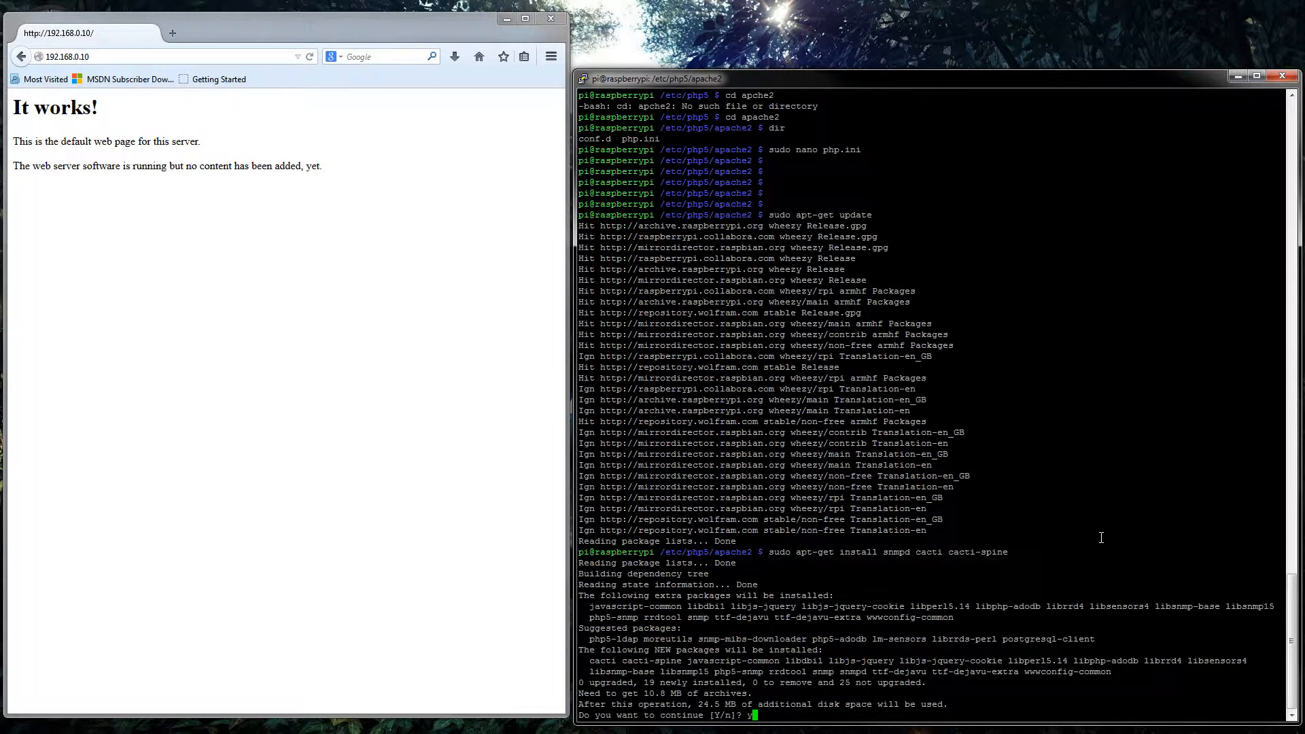
{"action": "type", "text": "y"}
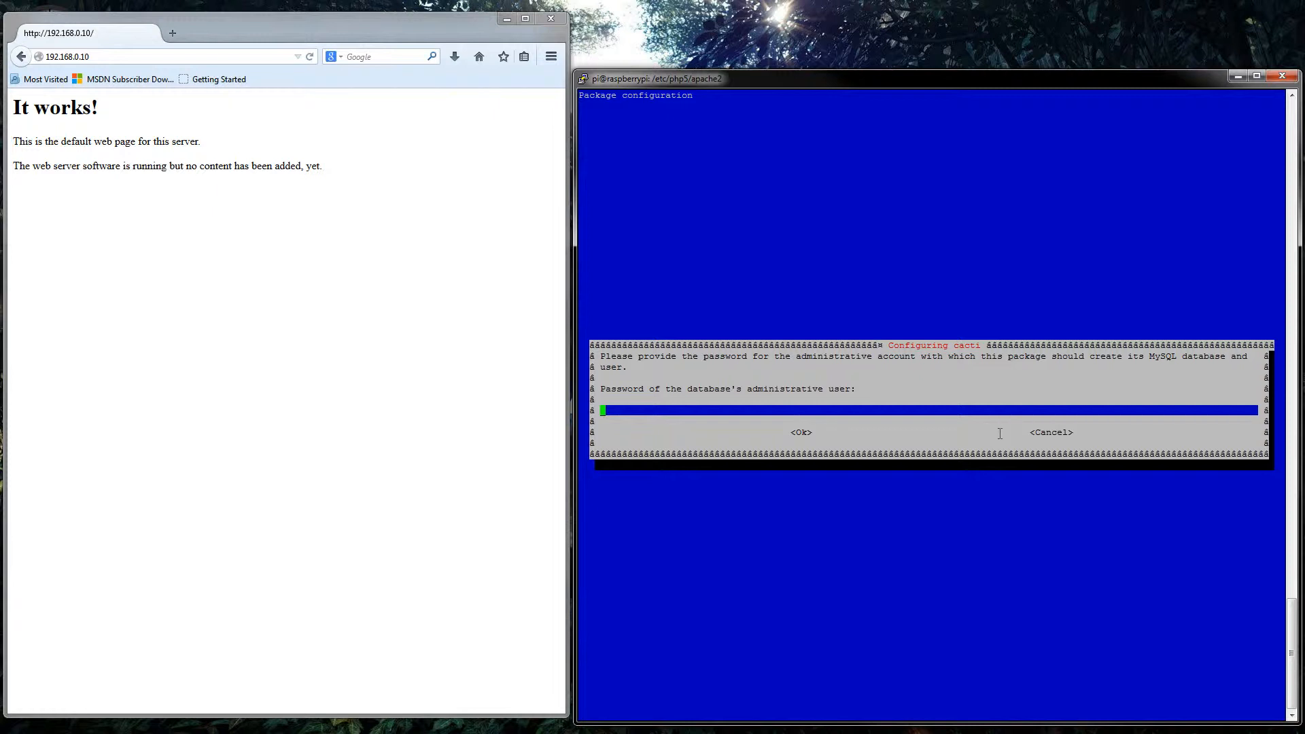
- Enter the MySQL admin password and confirm the cacti database application password
{"action": "type", "text": "***"}
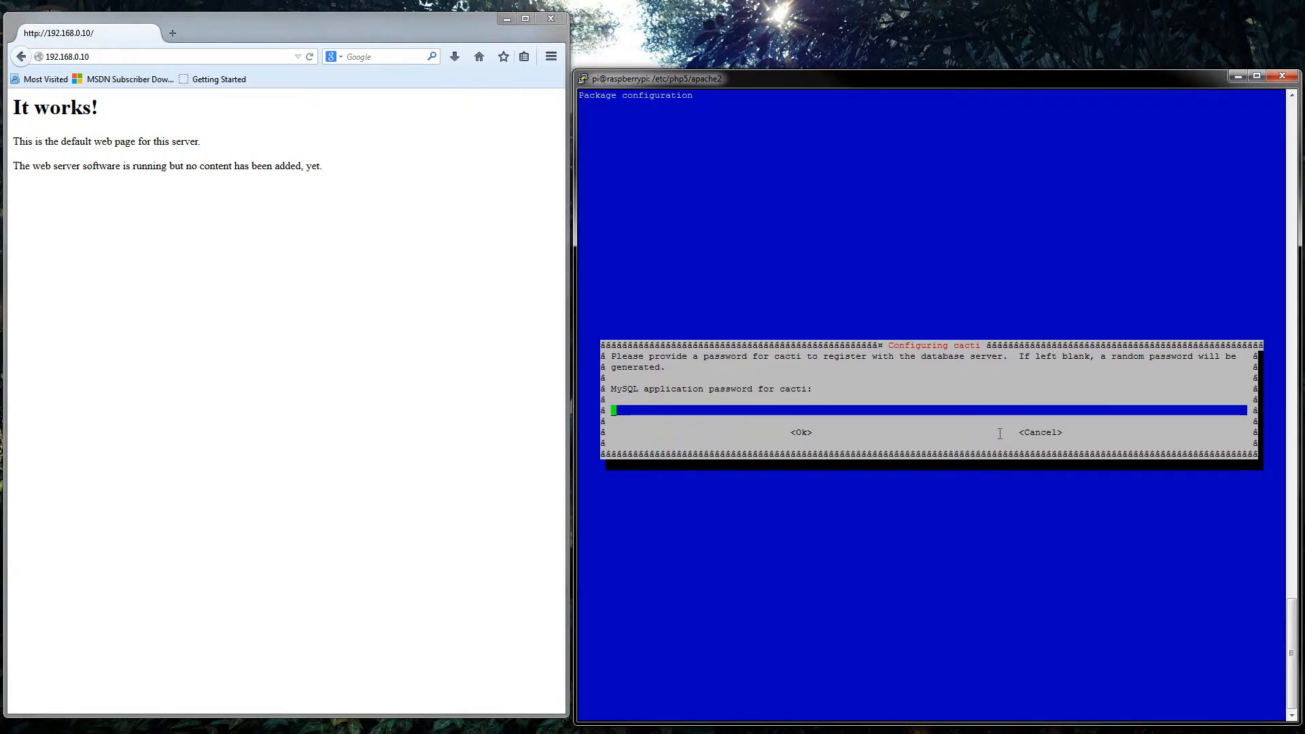
{"action": "left_click", "coordinate": [799, 432]}
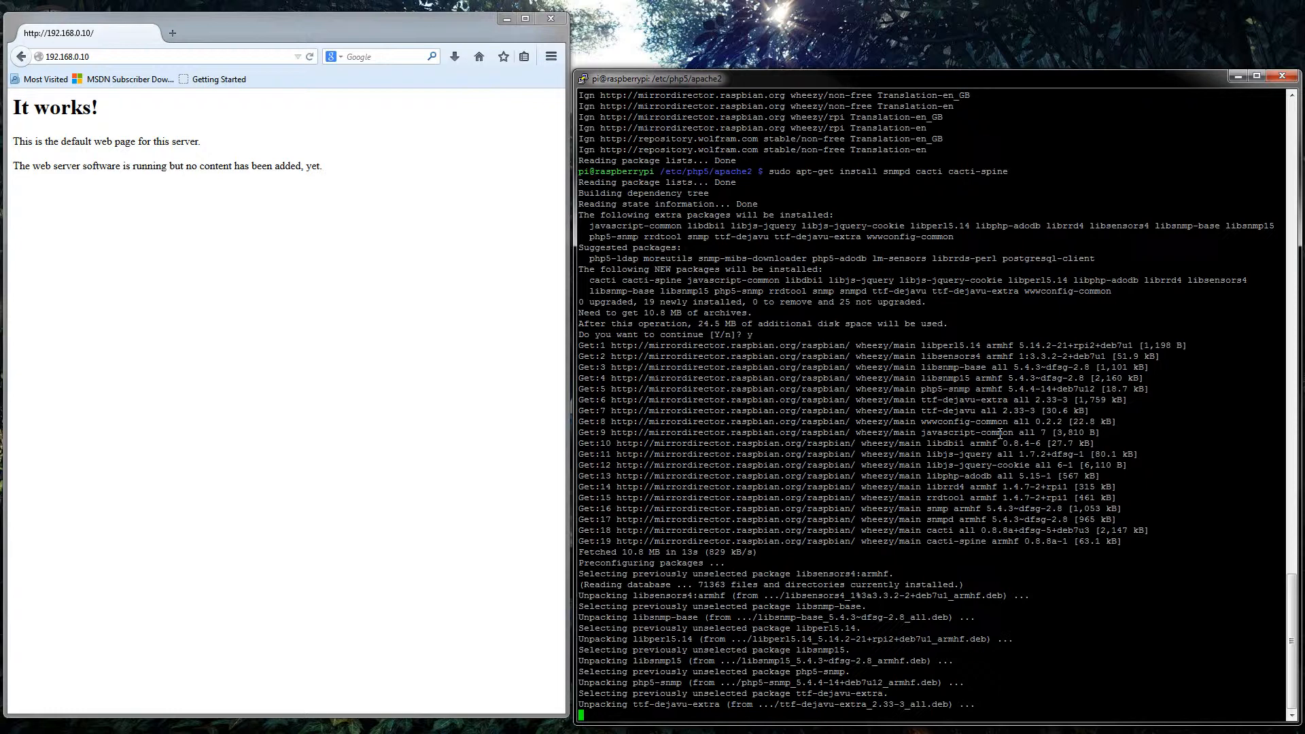
{"action": "mouse_move", "coordinate": [1248, 246]}
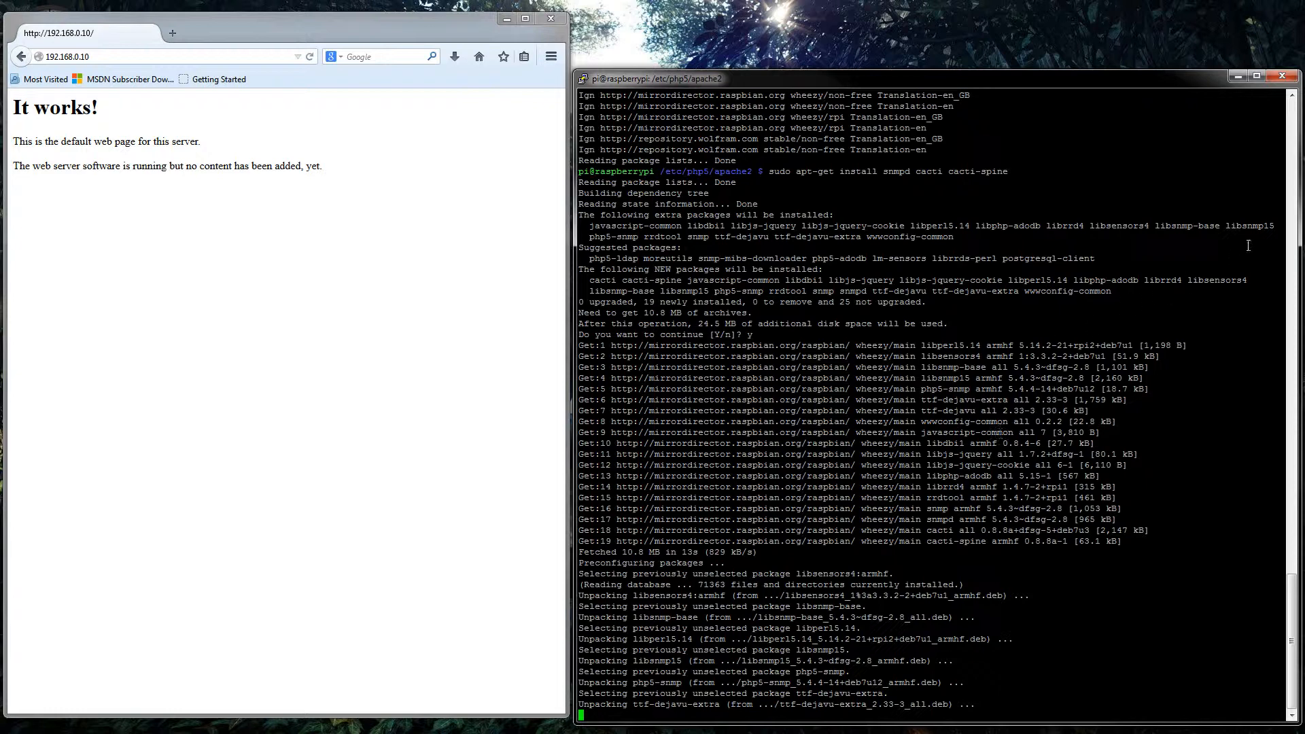
- Scroll the apt-get output until cacti-spine is set up and the prompt returns
{"action": "scroll", "scroll_direction": "down", "scroll_amount": 3}
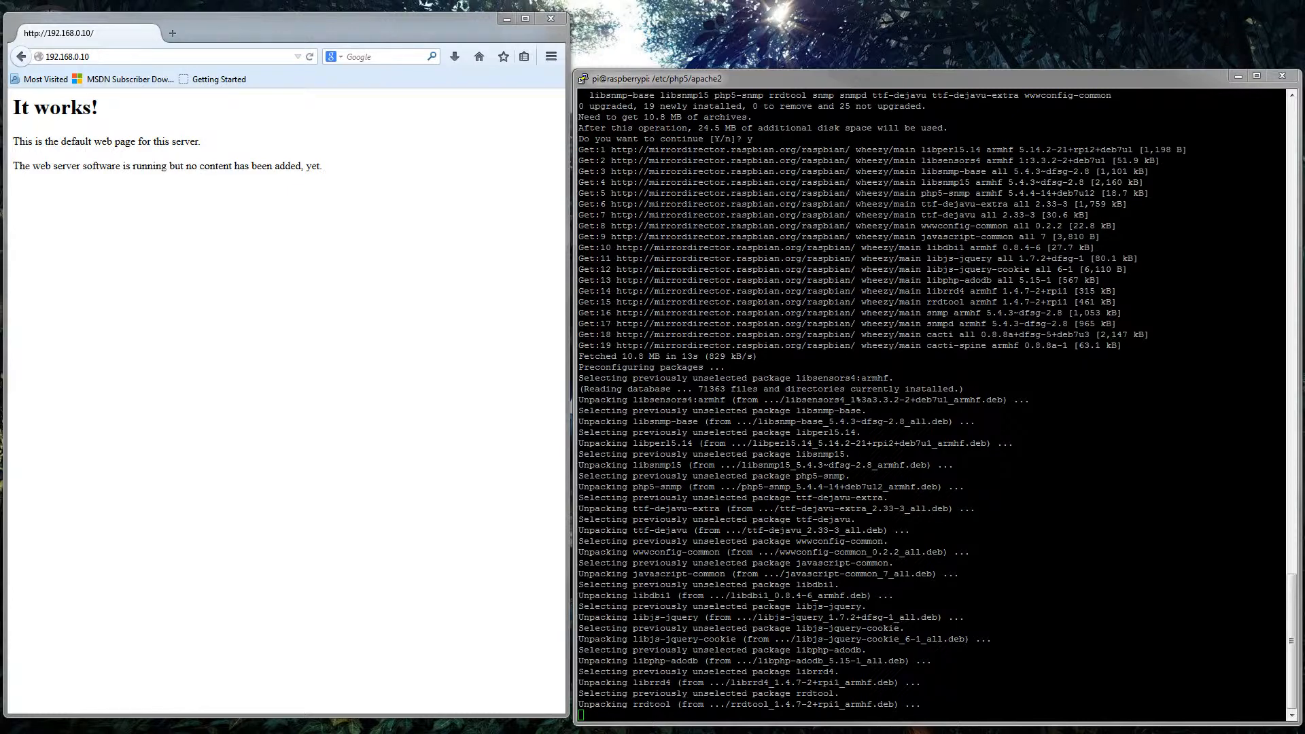
{"action": "scroll", "scroll_direction": "down", "scroll_amount": 3}
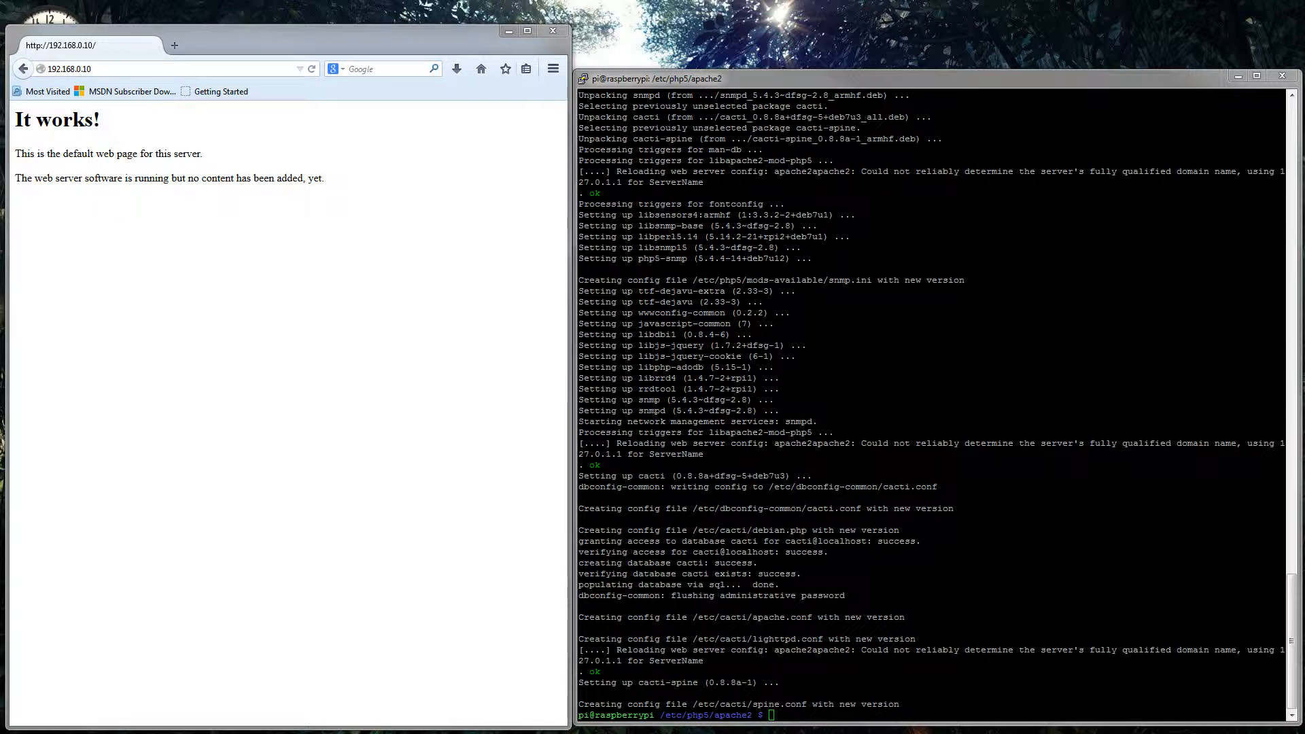
{"action": "mouse_move", "coordinate": [1104, 400]}
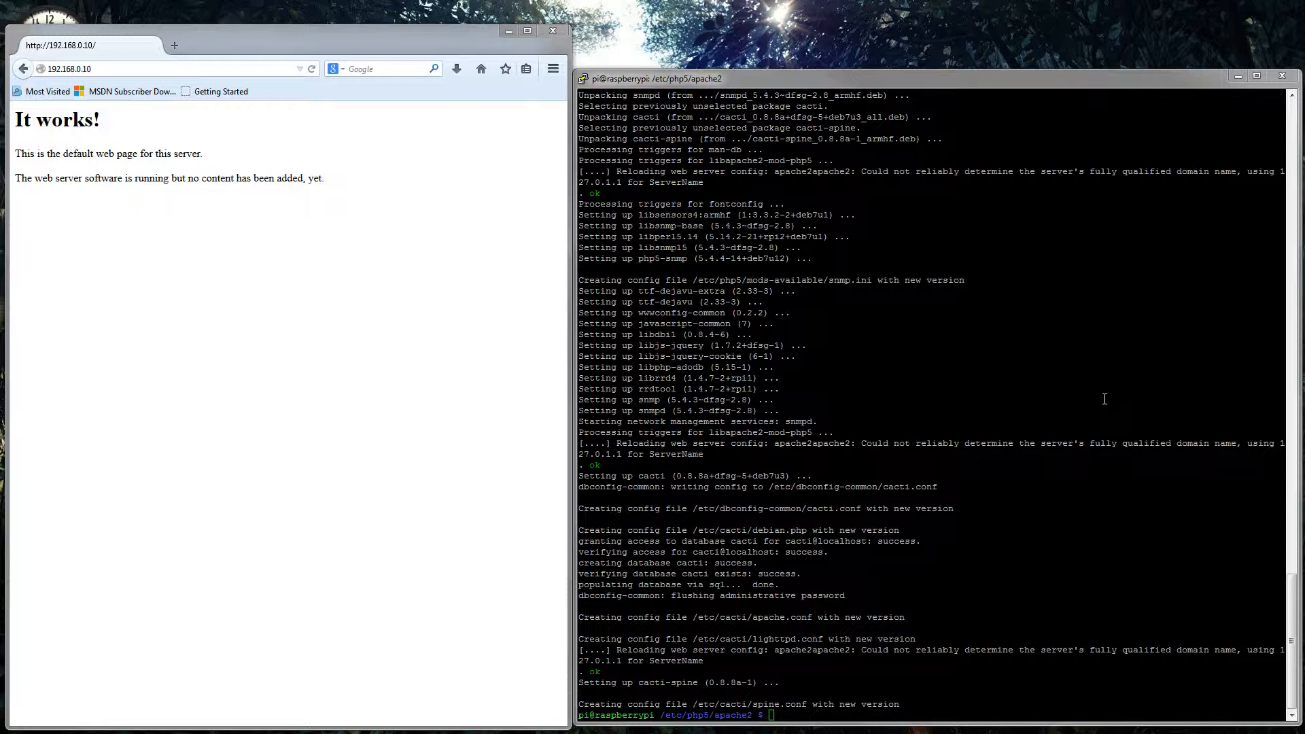
{"action": "mouse_move", "coordinate": [1105, 399]}
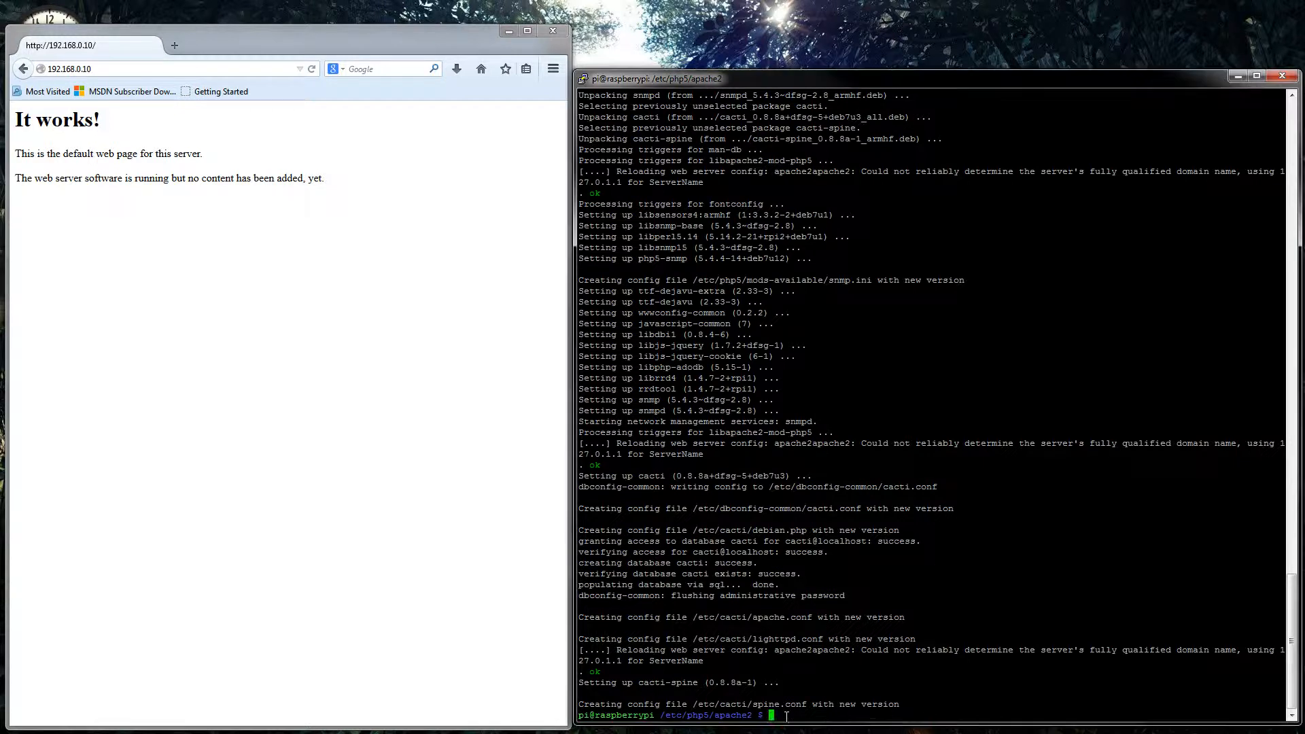
- Open /etc/snmp/snmpd.conf in nano with sudo
{"action": "type", "text": "sudo nano /etc/snmp/snmpd.conf"}
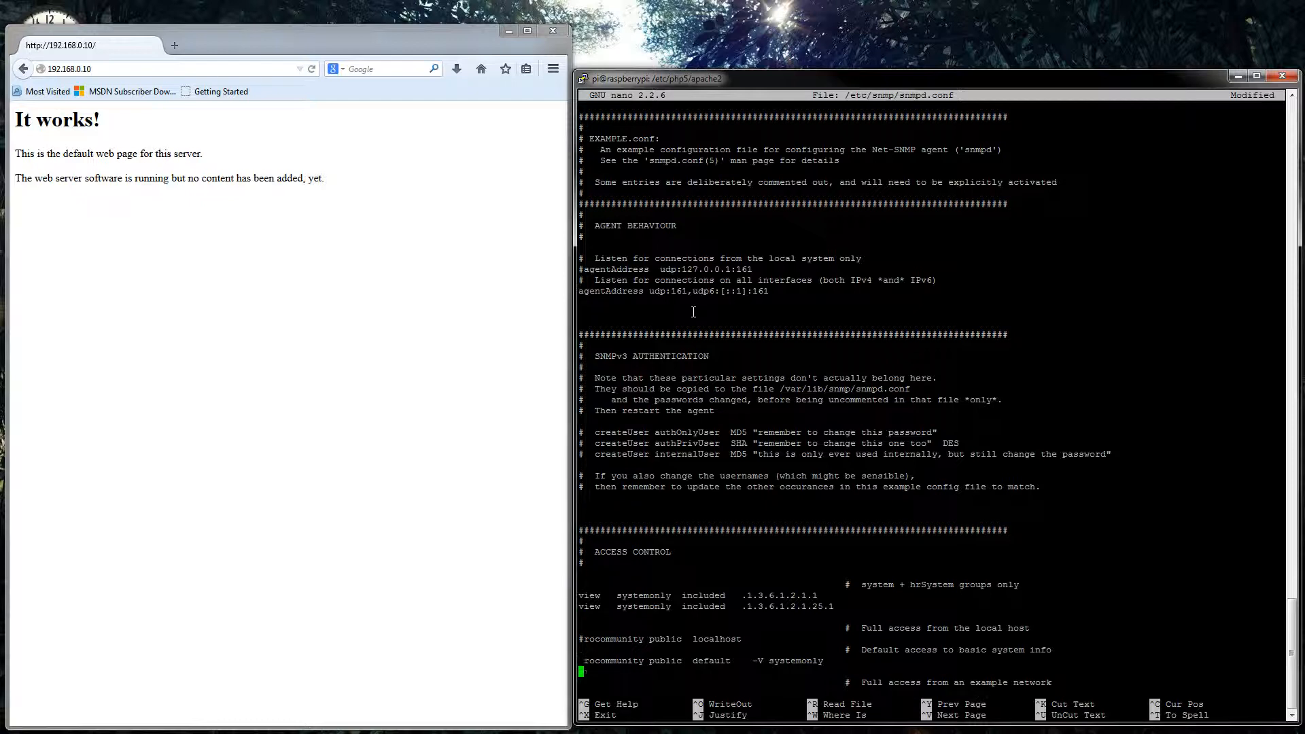
{"action": "scroll", "scroll_direction": "down", "scroll_amount": 3}
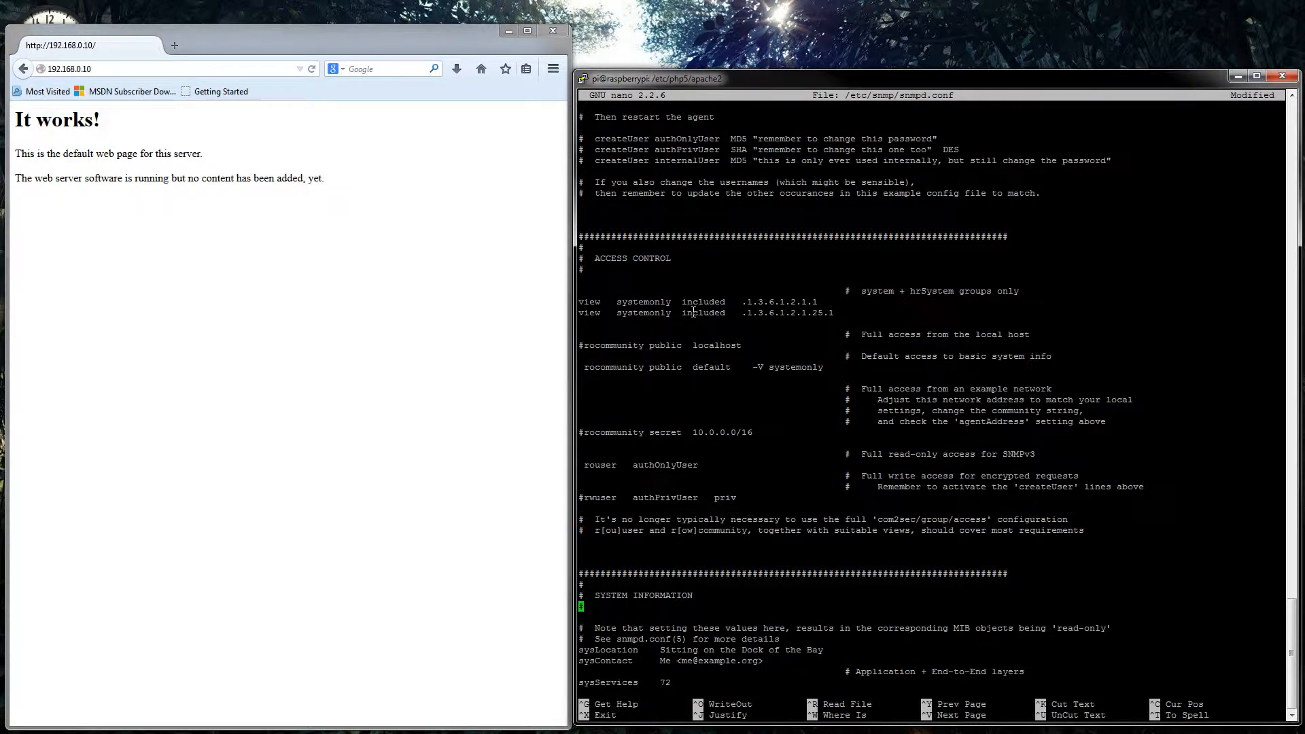
{"action": "scroll", "scroll_direction": "down", "scroll_amount": 3}
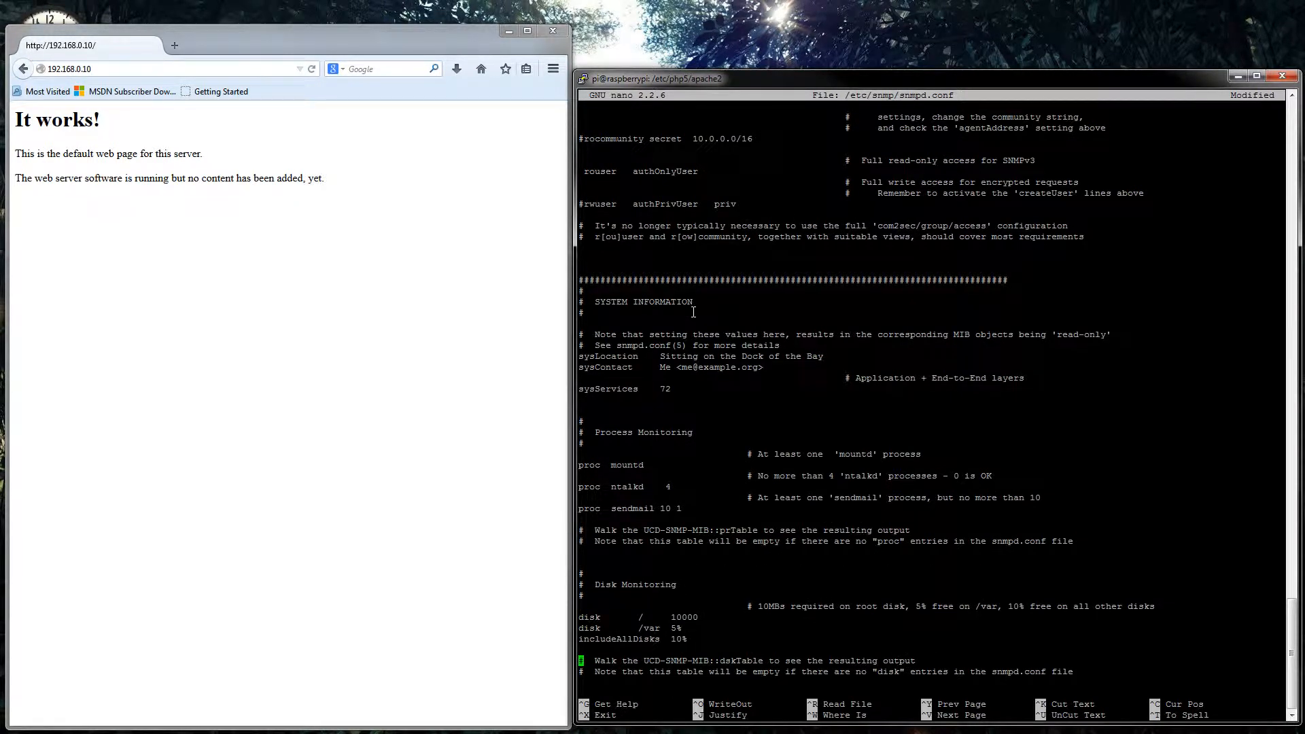
{"action": "scroll", "scroll_direction": "down", "scroll_amount": 3}
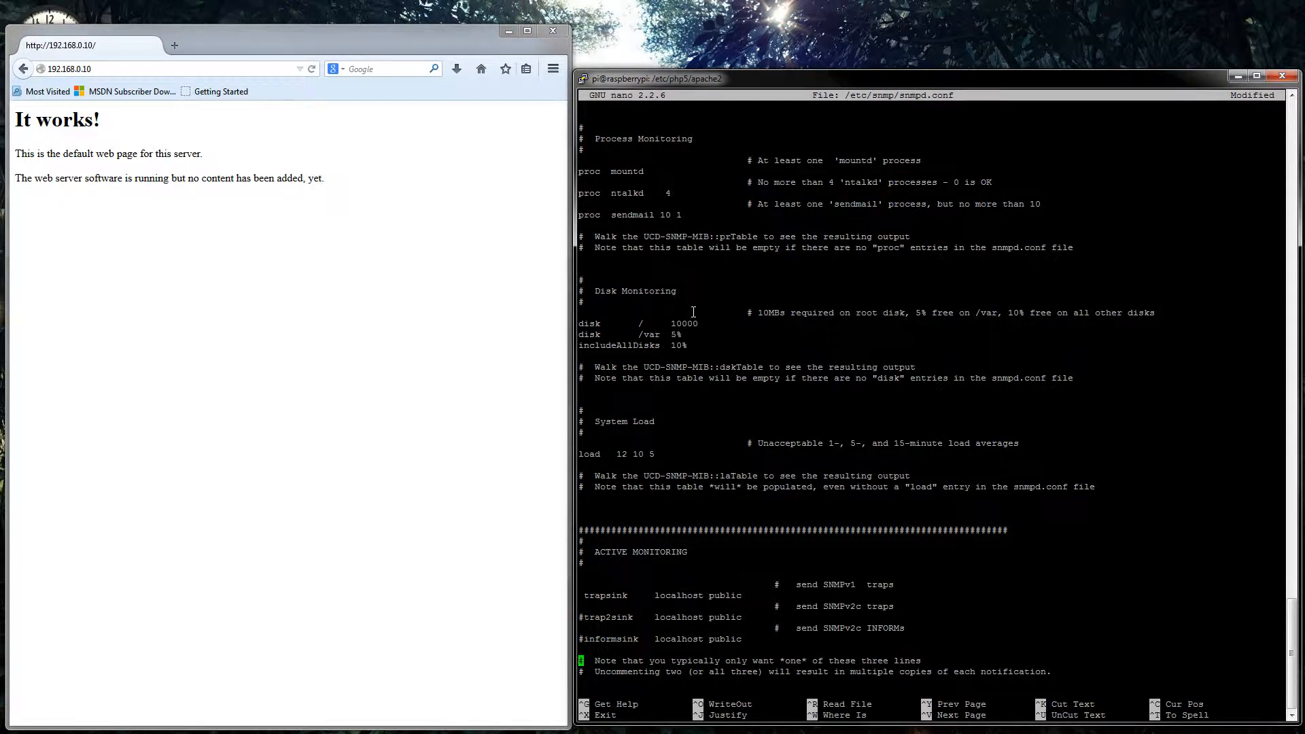
{"action": "scroll", "scroll_direction": "down", "scroll_amount": 3}
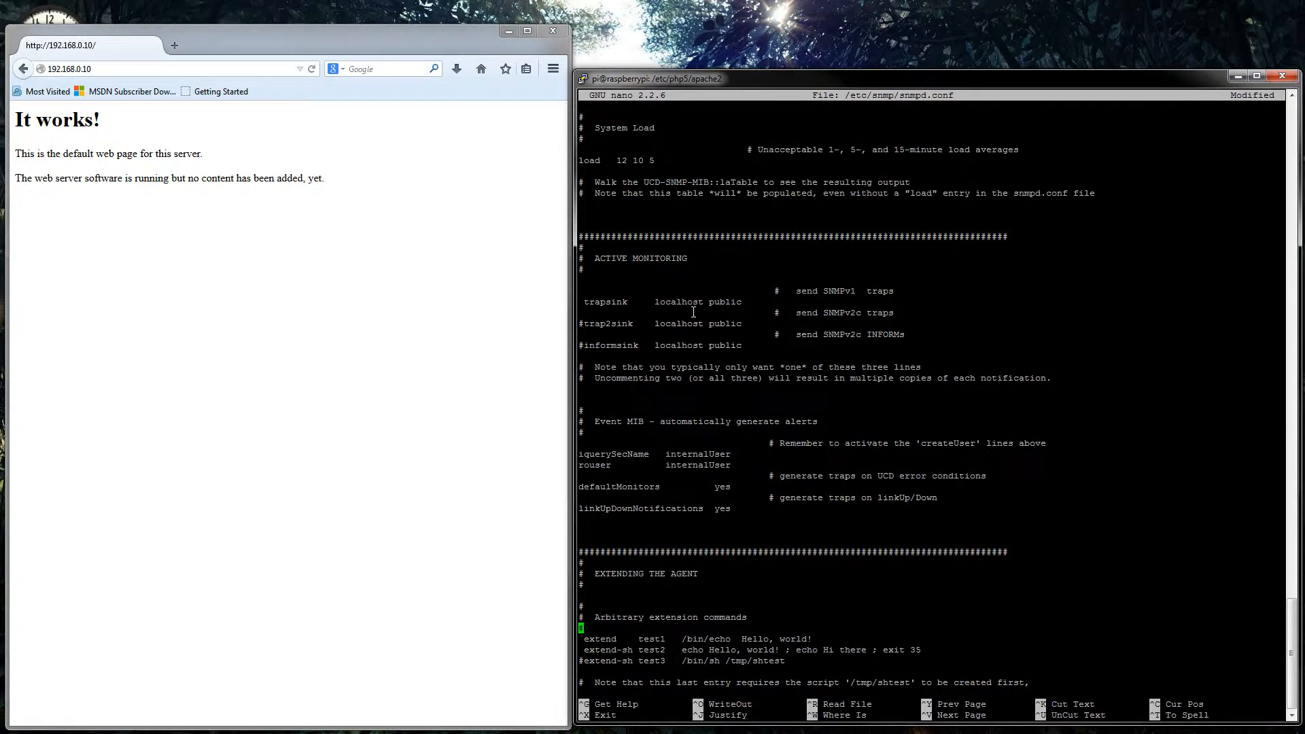
{"action": "scroll", "scroll_direction": "down", "scroll_amount": 3}
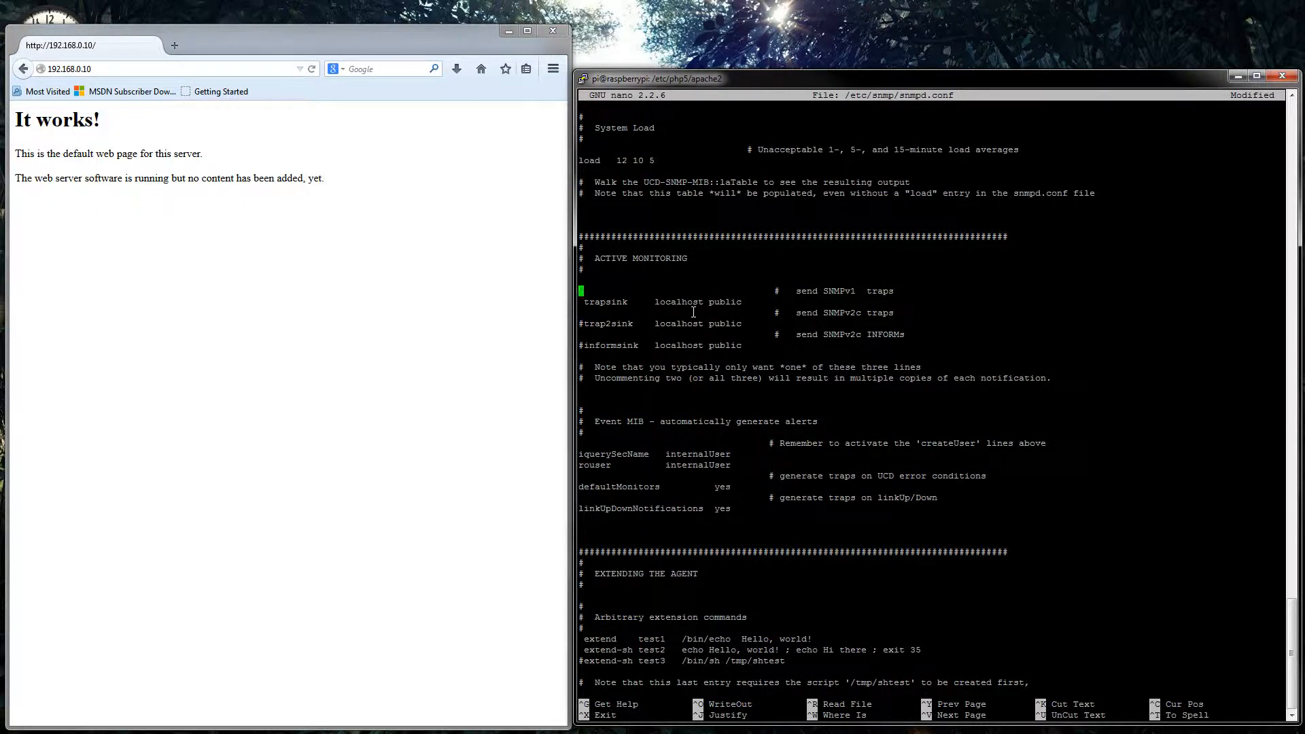
{"action": "scroll", "scroll_direction": "down", "scroll_amount": 3}
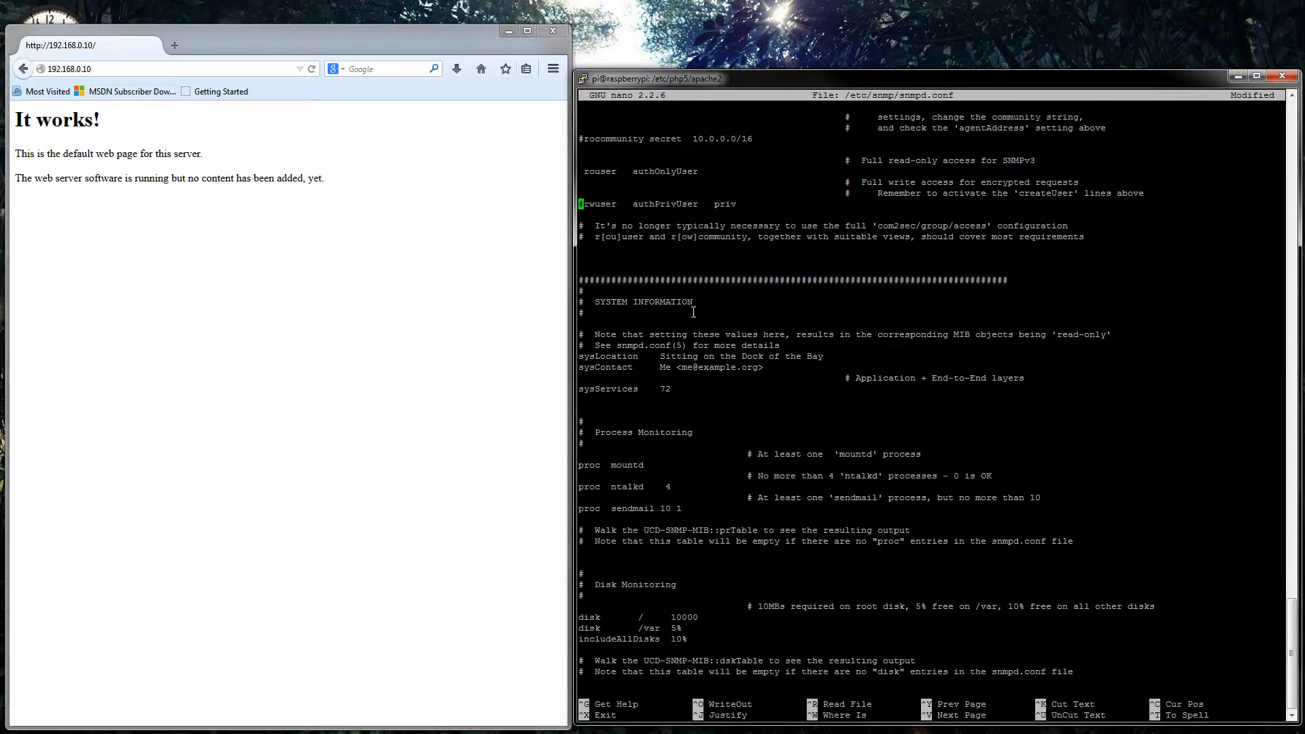
{"action": "scroll", "scroll_direction": "up", "scroll_amount": 3}
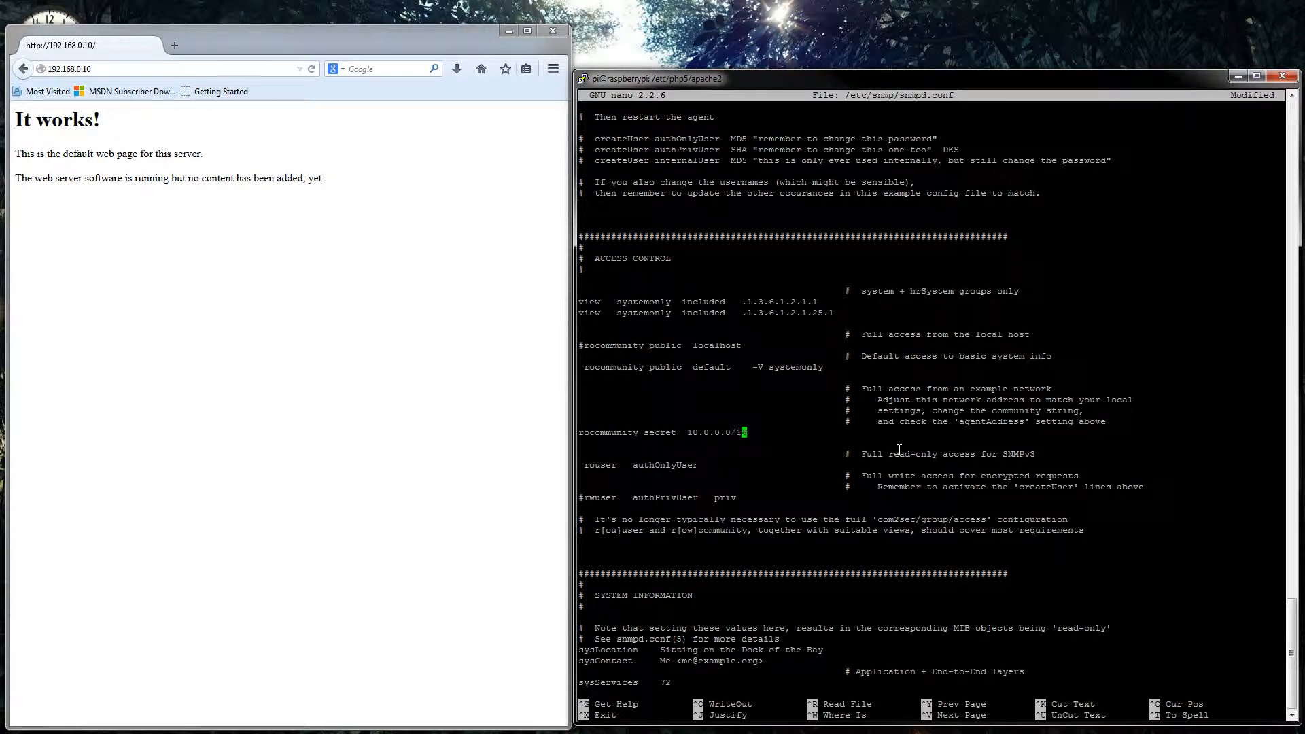
- Move 10.0.0.0/16 onto its own commented line and set the community to 'password'
{"action": "type", "text": "6"}
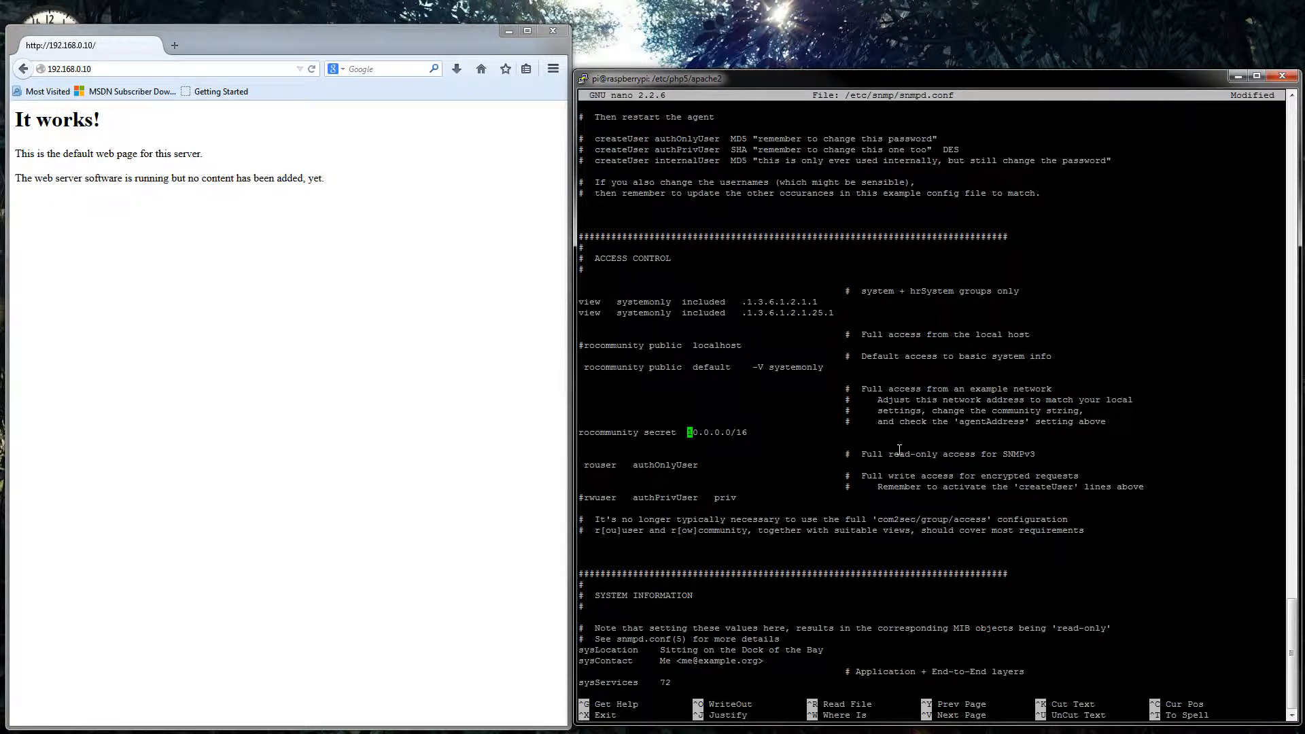
{"action": "key", "text": "Enter"}
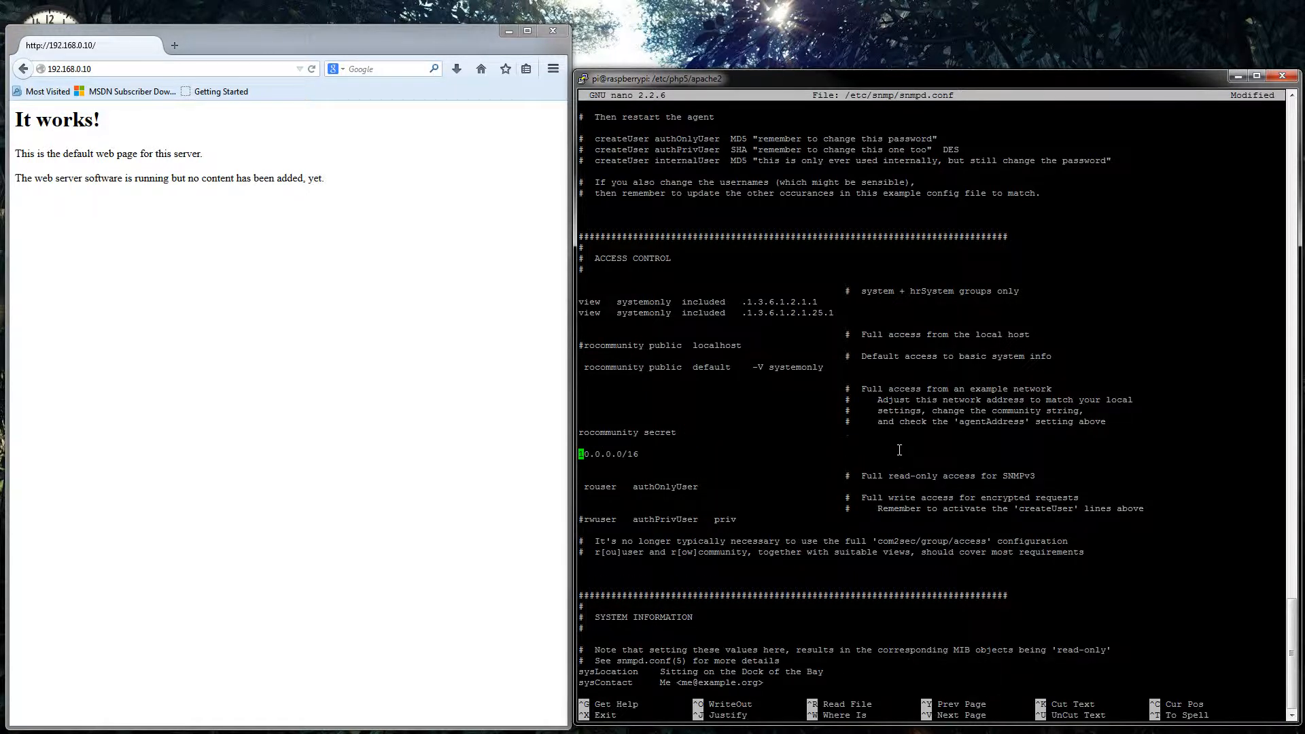
{"action": "type", "text": "#"}
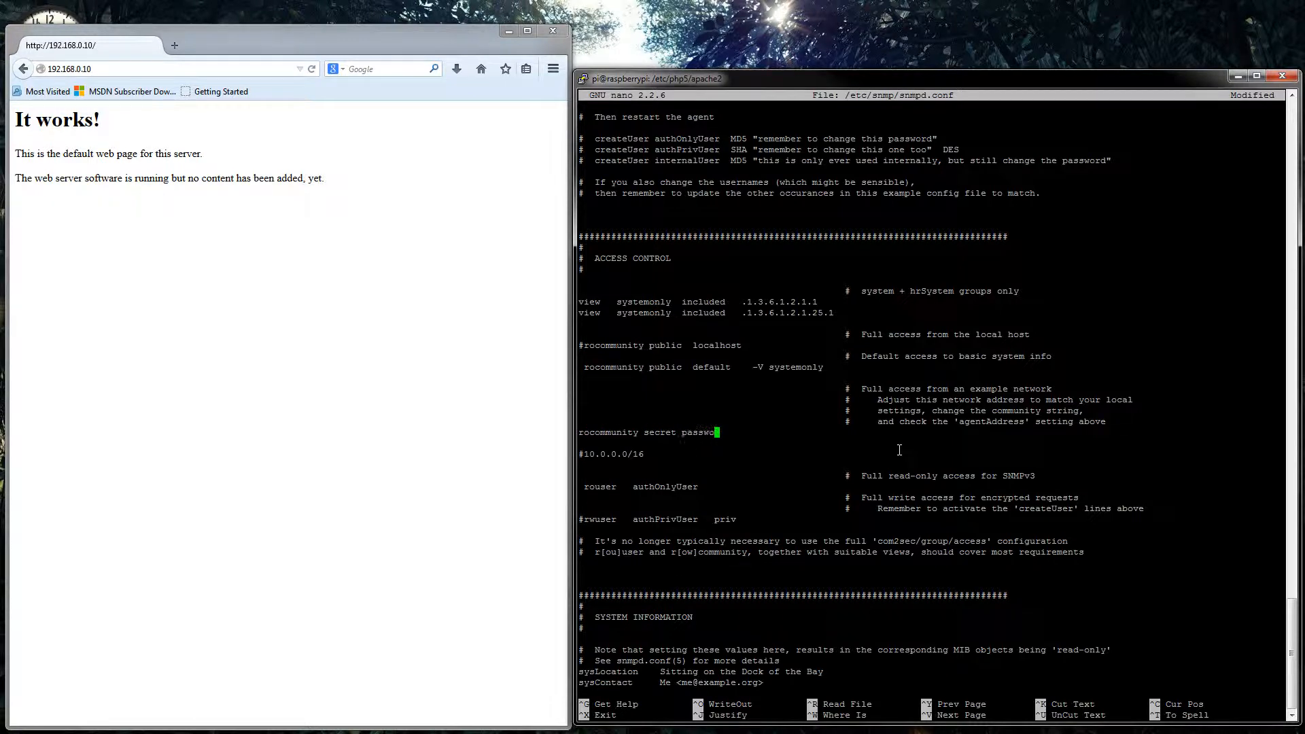
{"action": "type", "text": "ds"}
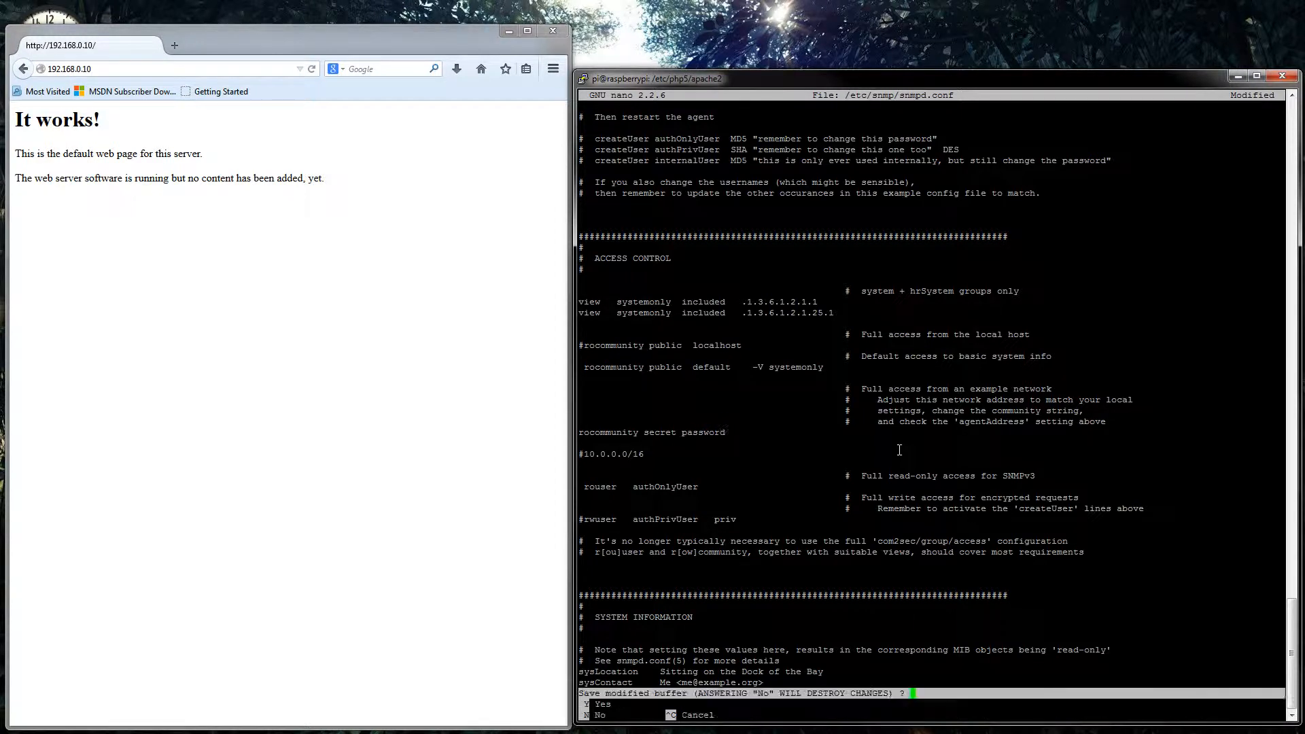
- Save the modified snmpd.conf and exit nano
{"action": "key", "text": "n"}
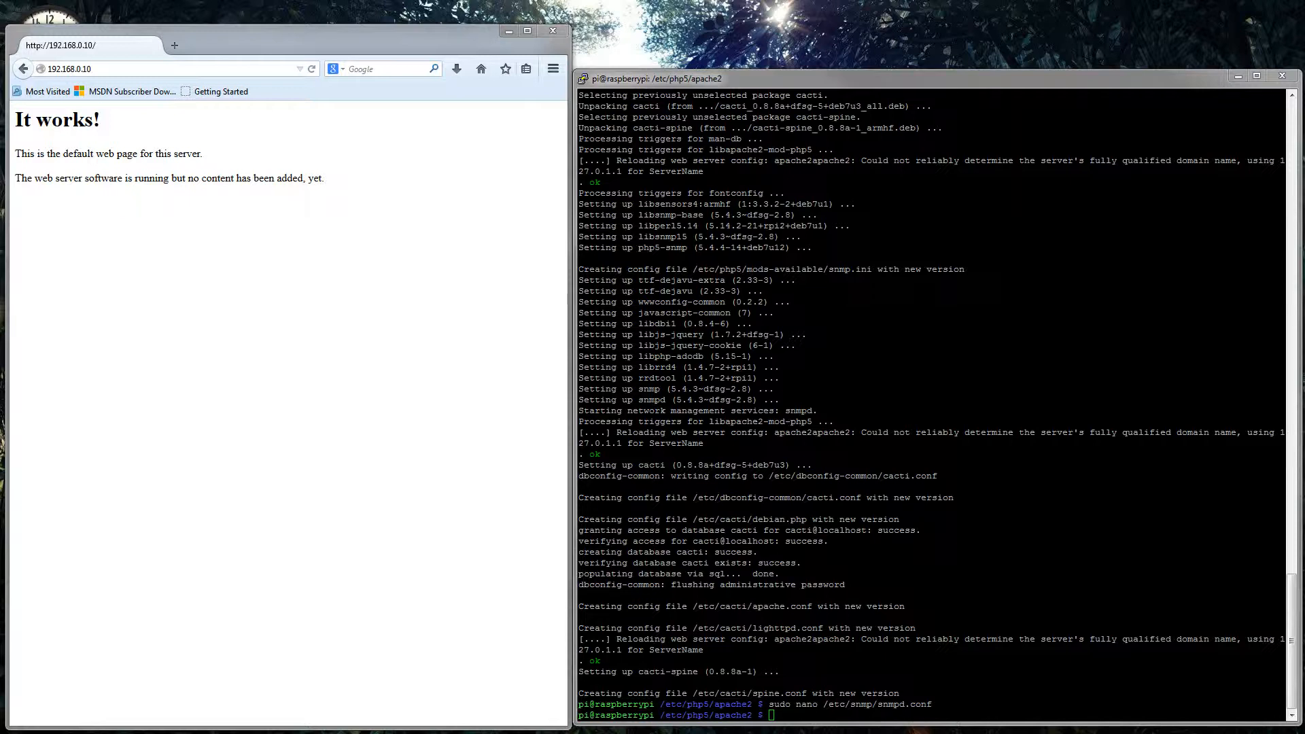
- Reopen snmpd.conf in nano and scroll down to the ACCESS CONTROL section
{"action": "left_click", "coordinate": [878, 675]}
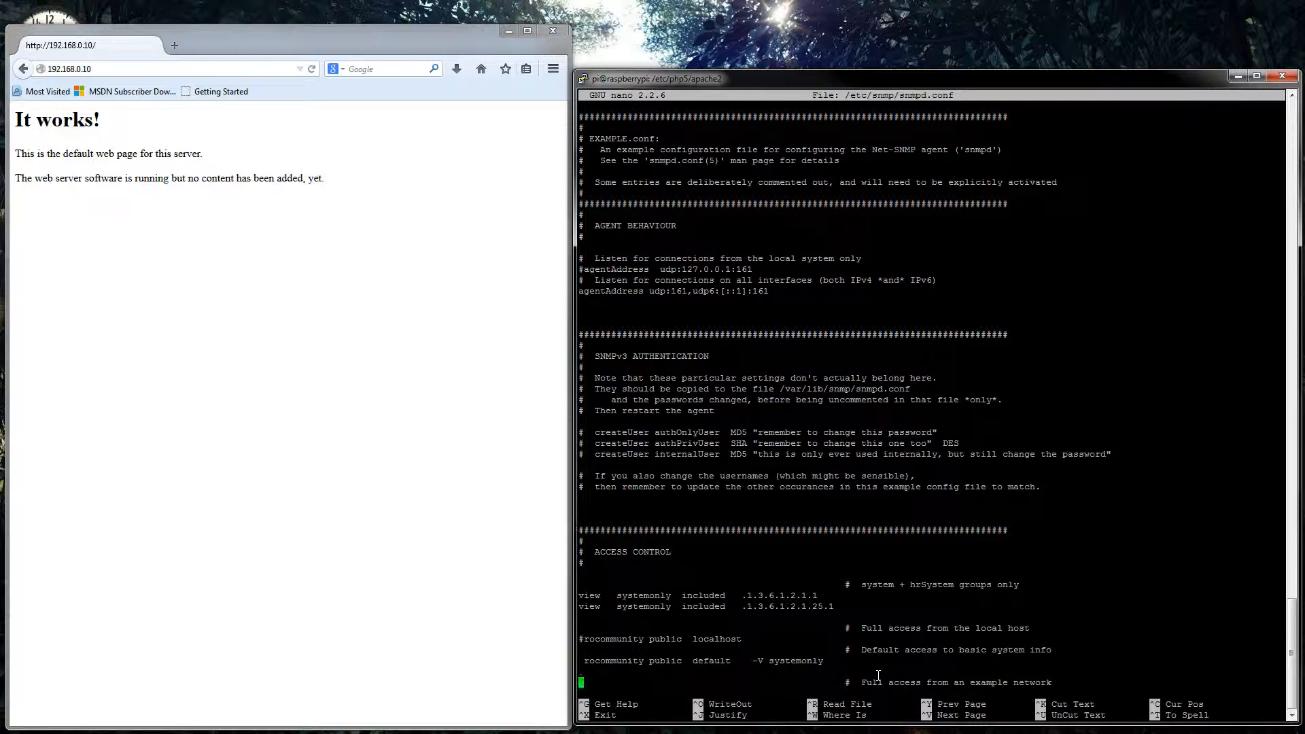
{"action": "scroll", "scroll_direction": "down", "scroll_amount": 3}
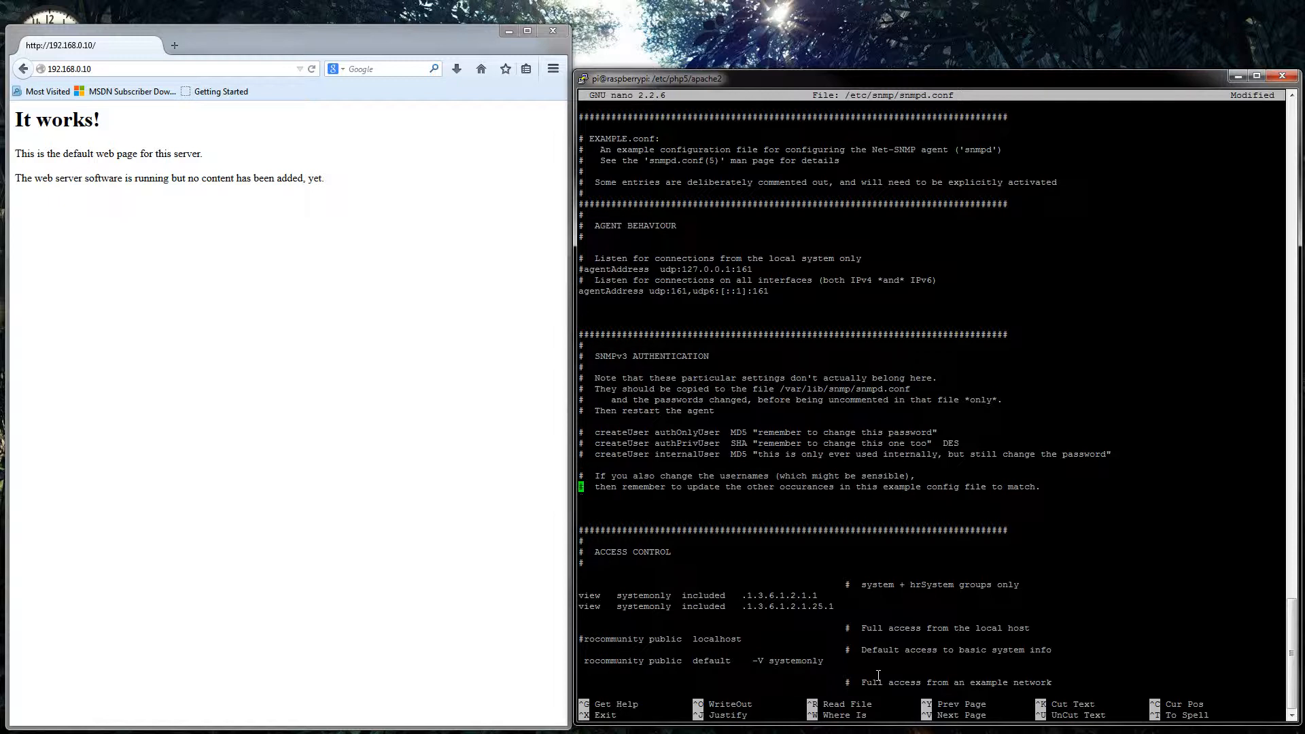
{"action": "scroll", "scroll_direction": "down", "scroll_amount": 3}
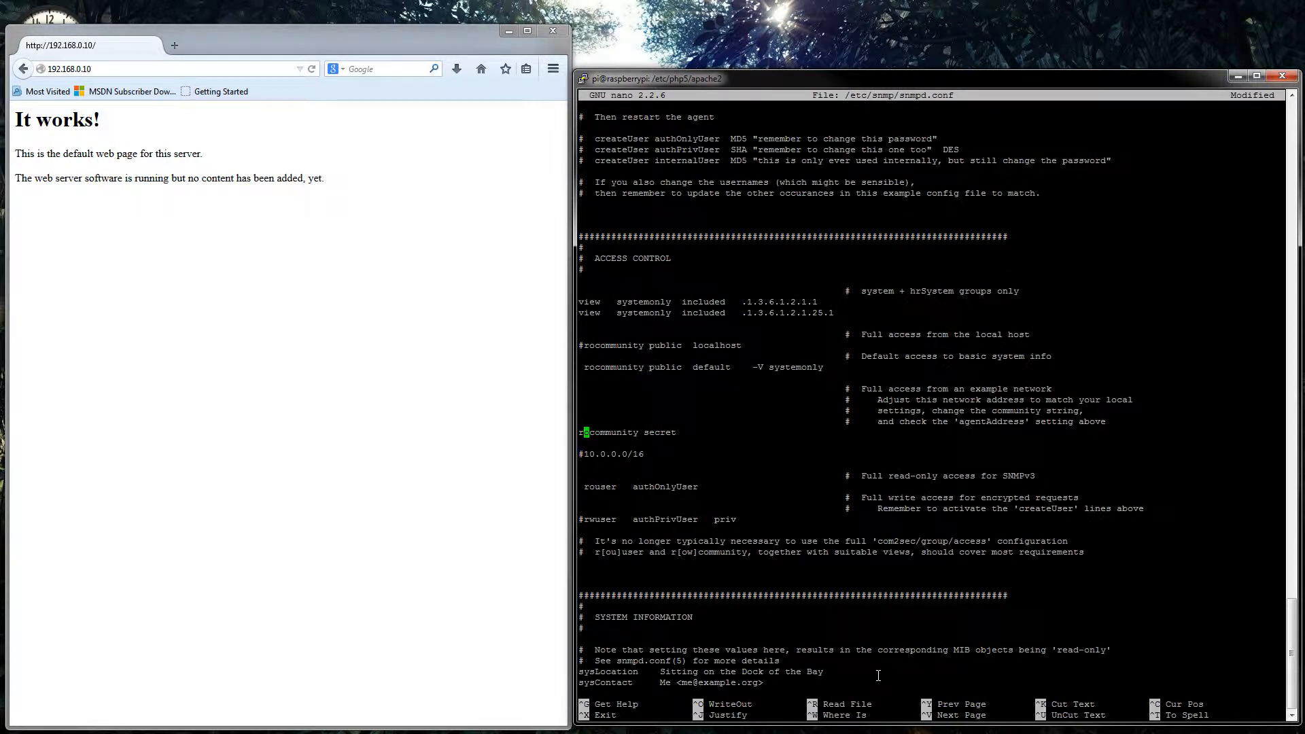
{"action": "key", "text": "ctrl+g"}
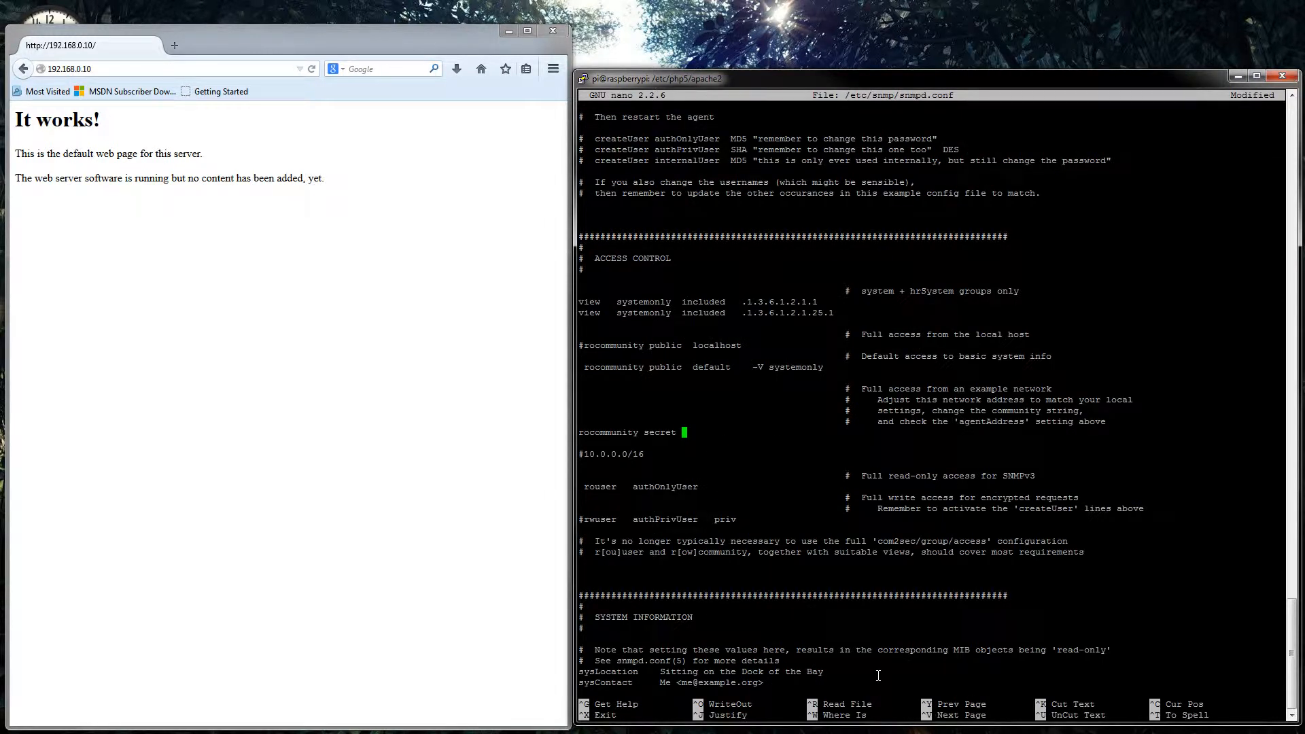
{"action": "type", "text": "192.1"}
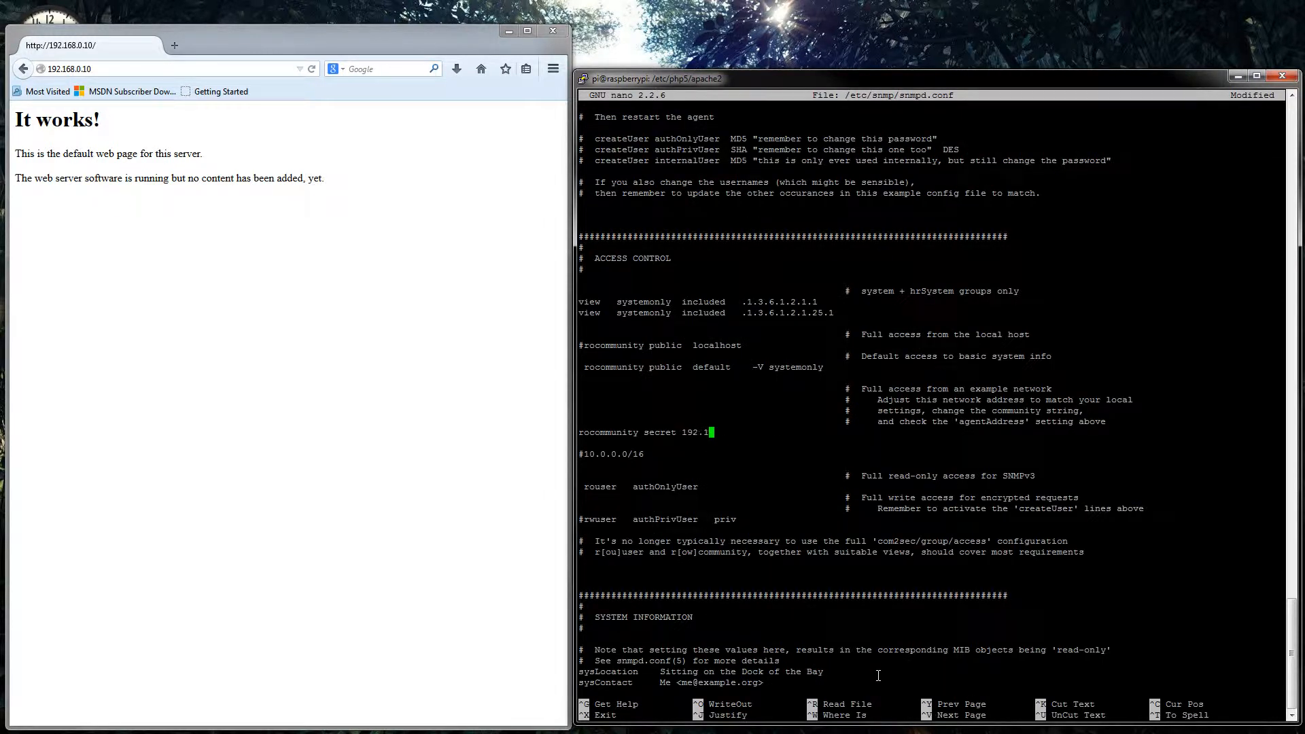
{"action": "type", "text": "68.0.10"}
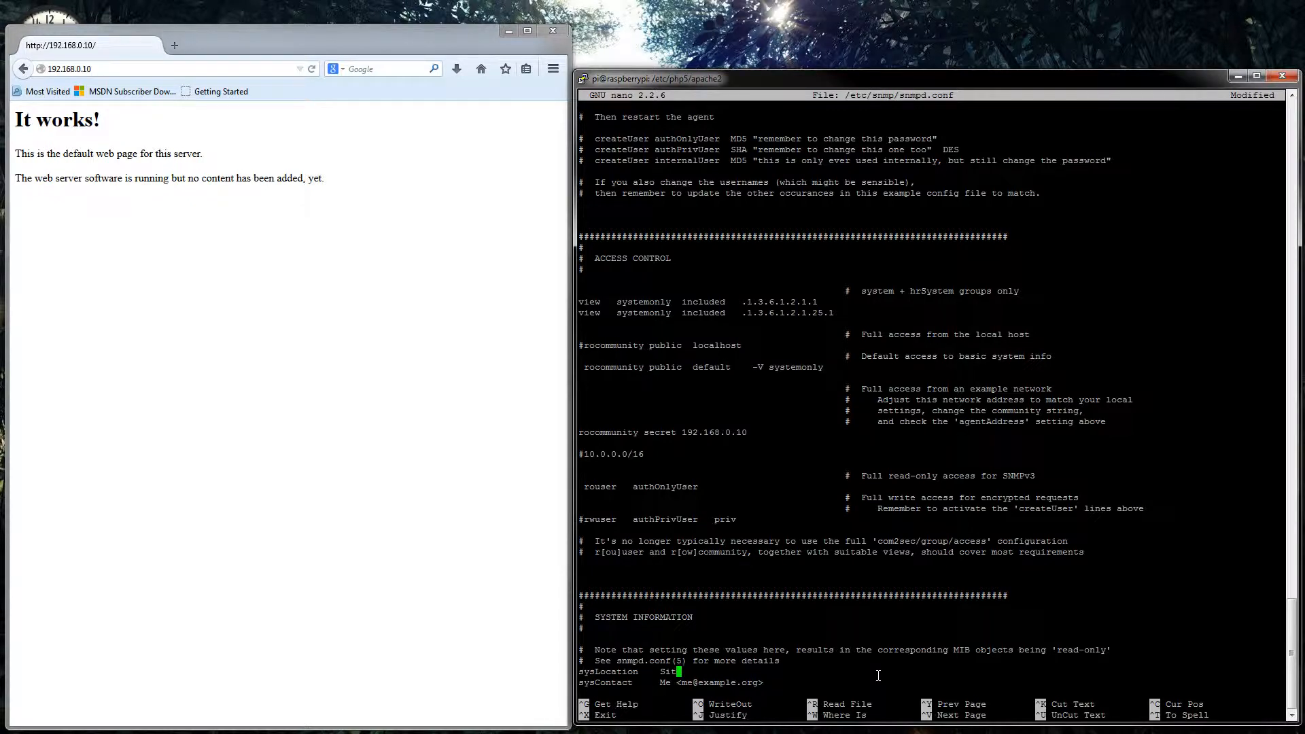
- Set sysLocation to RACK, update sysContact, then save and exit nano
{"action": "type", "text": "RA"}
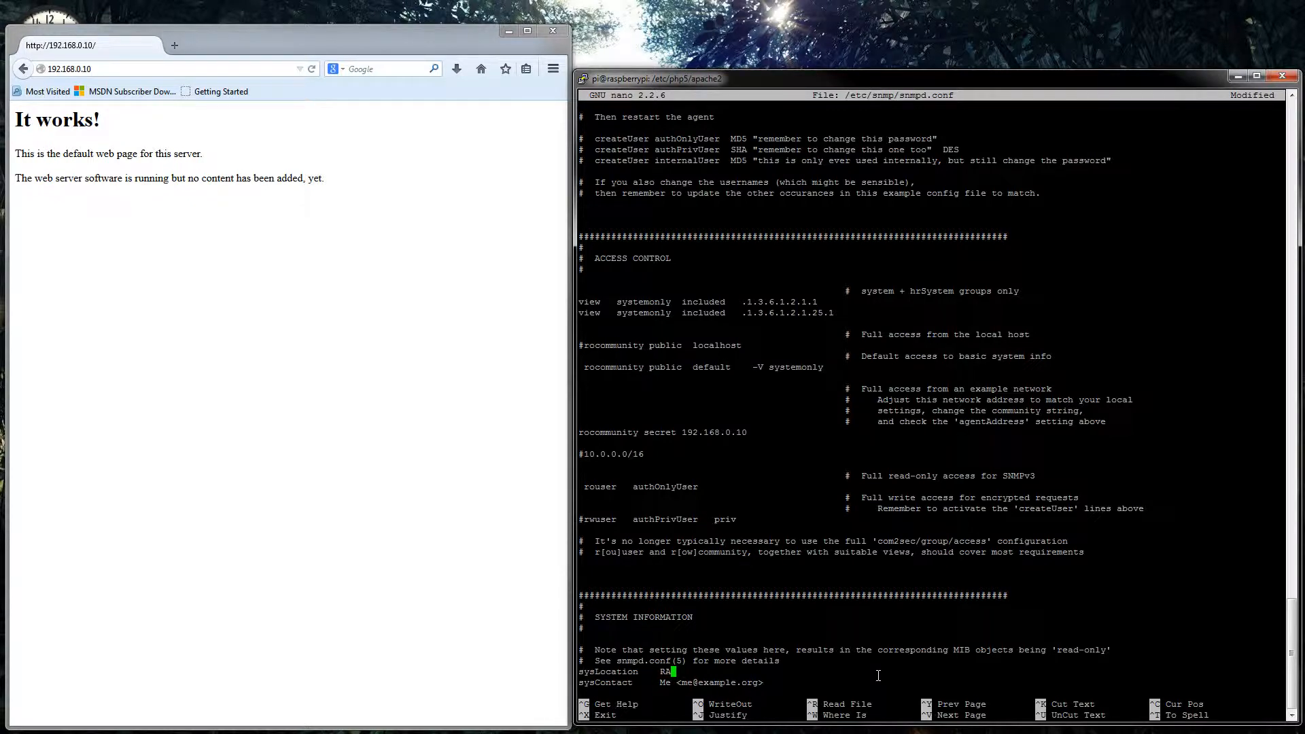
{"action": "type", "text": "CK"}
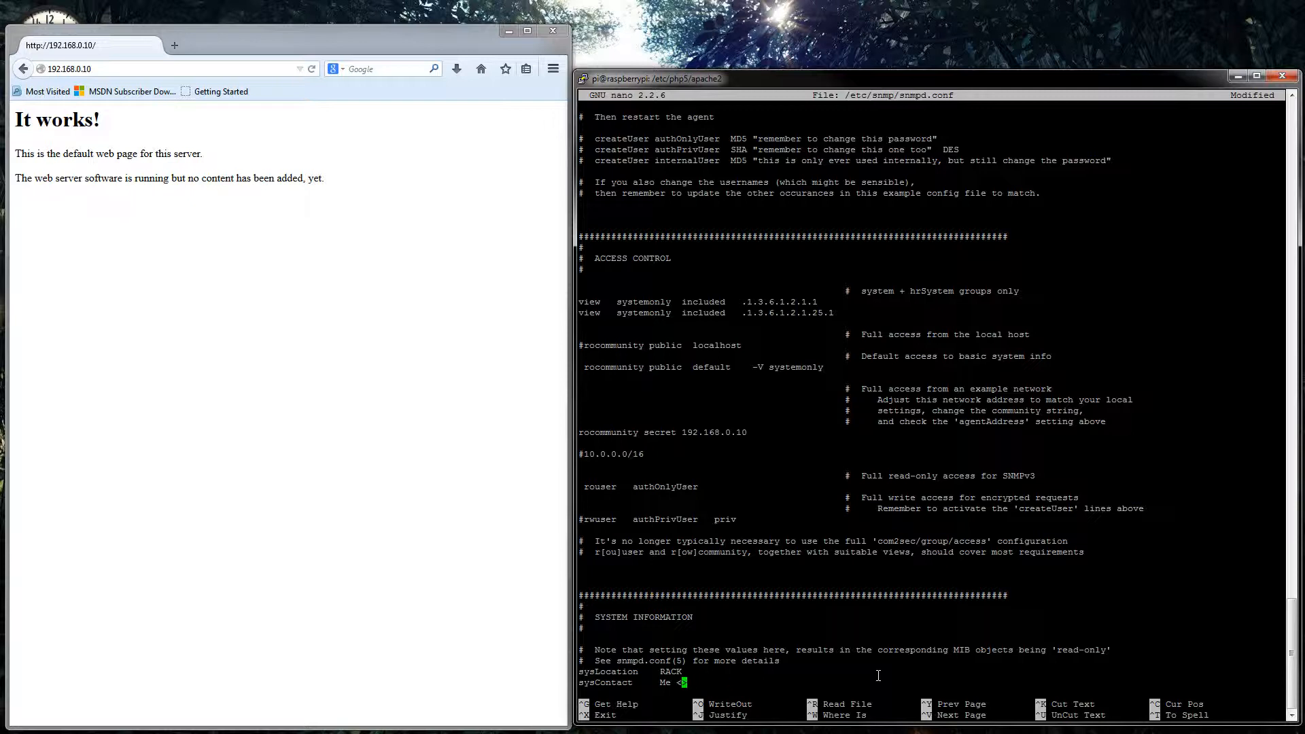
{"action": "type", "text": "<"}
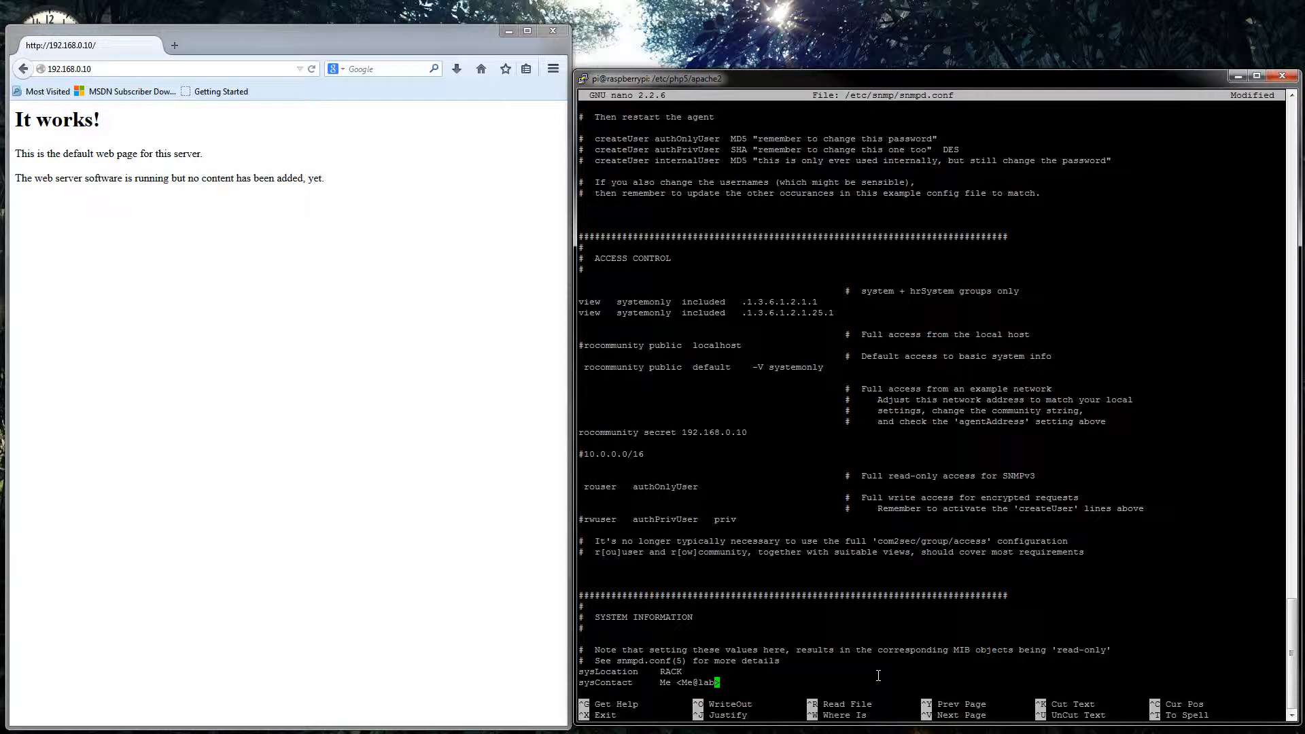
{"action": "type", "text": ".cp,"}
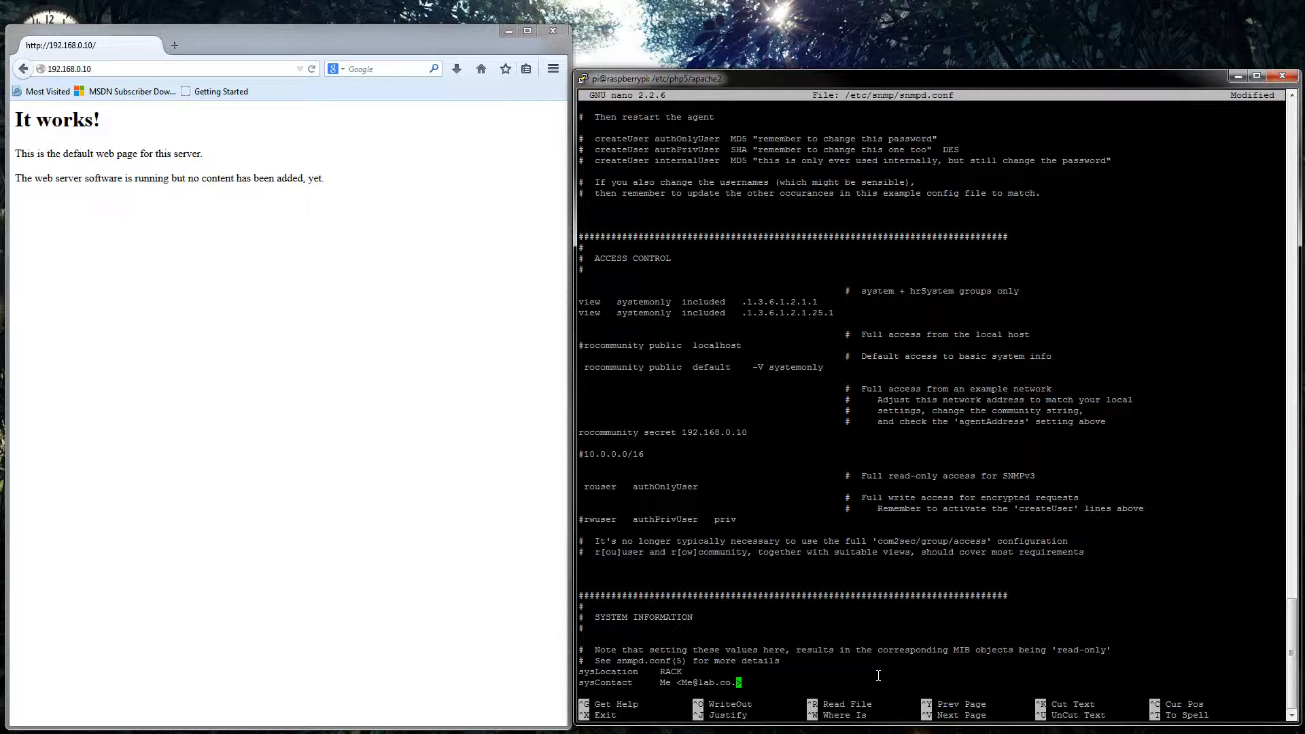
{"action": "type", "text": "somethig"}
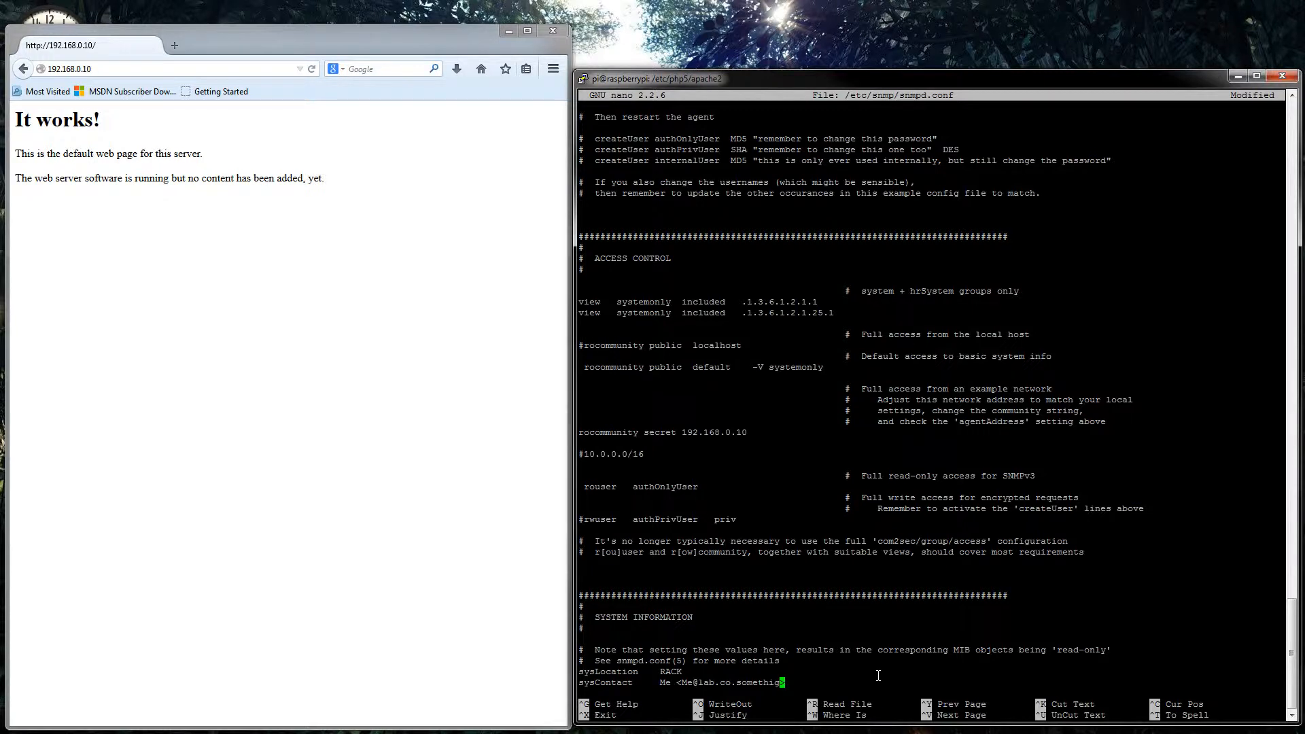
{"action": "key", "text": "ctrl+x"}
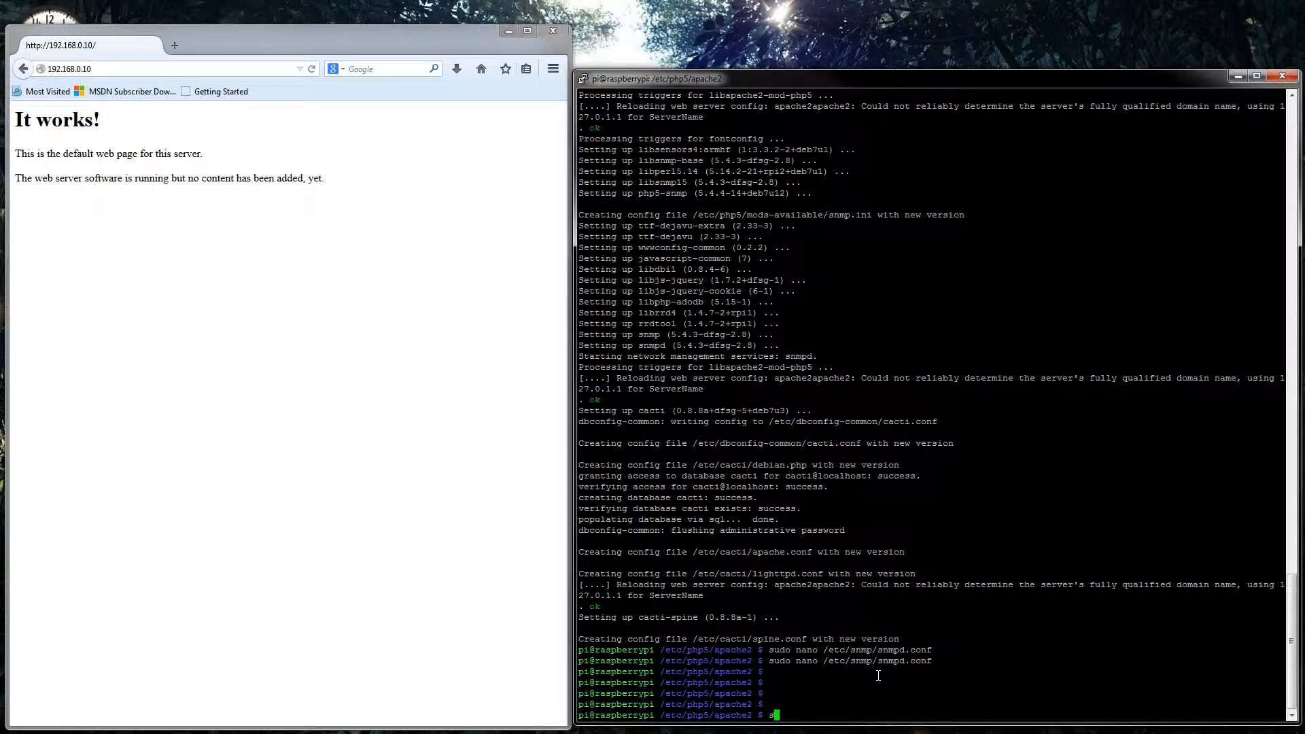
- Restart the snmpd service with 'sudo service snmpd restart'
{"action": "type", "text": "udo service snmpd restart"}
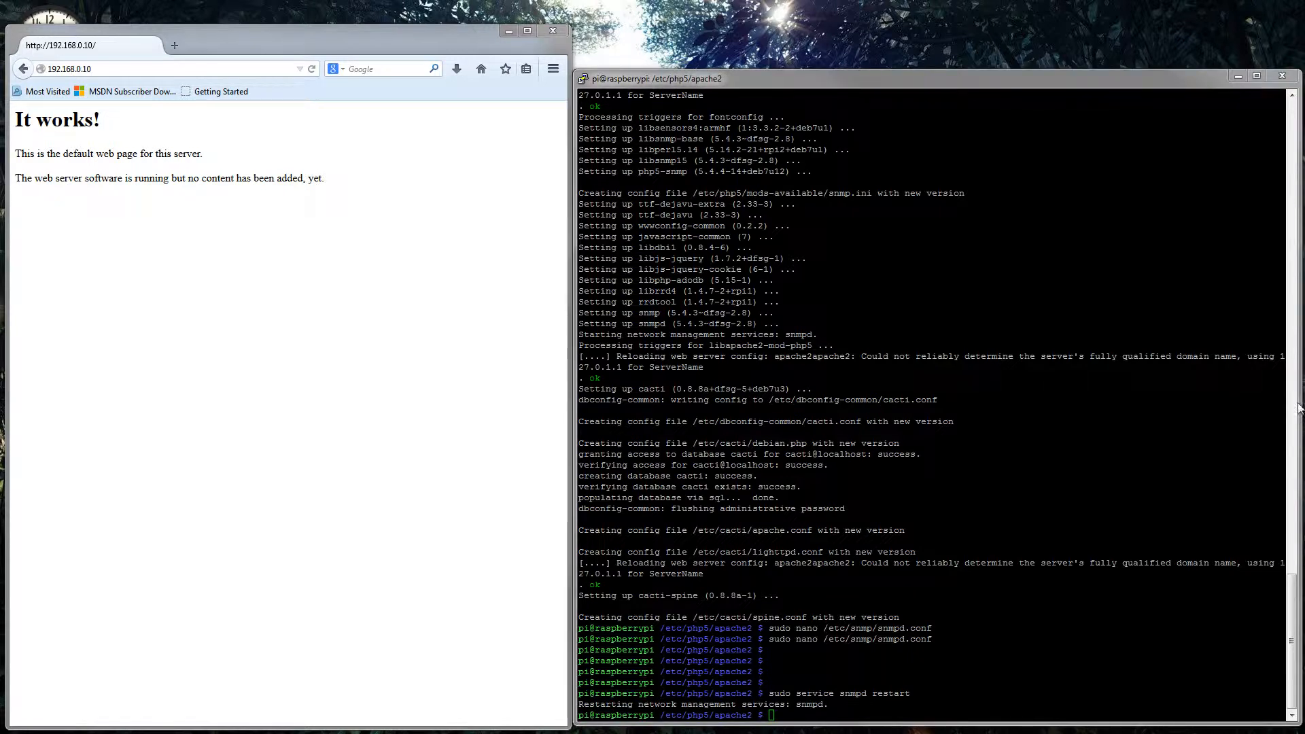
{"action": "mouse_move", "coordinate": [393, 498]}
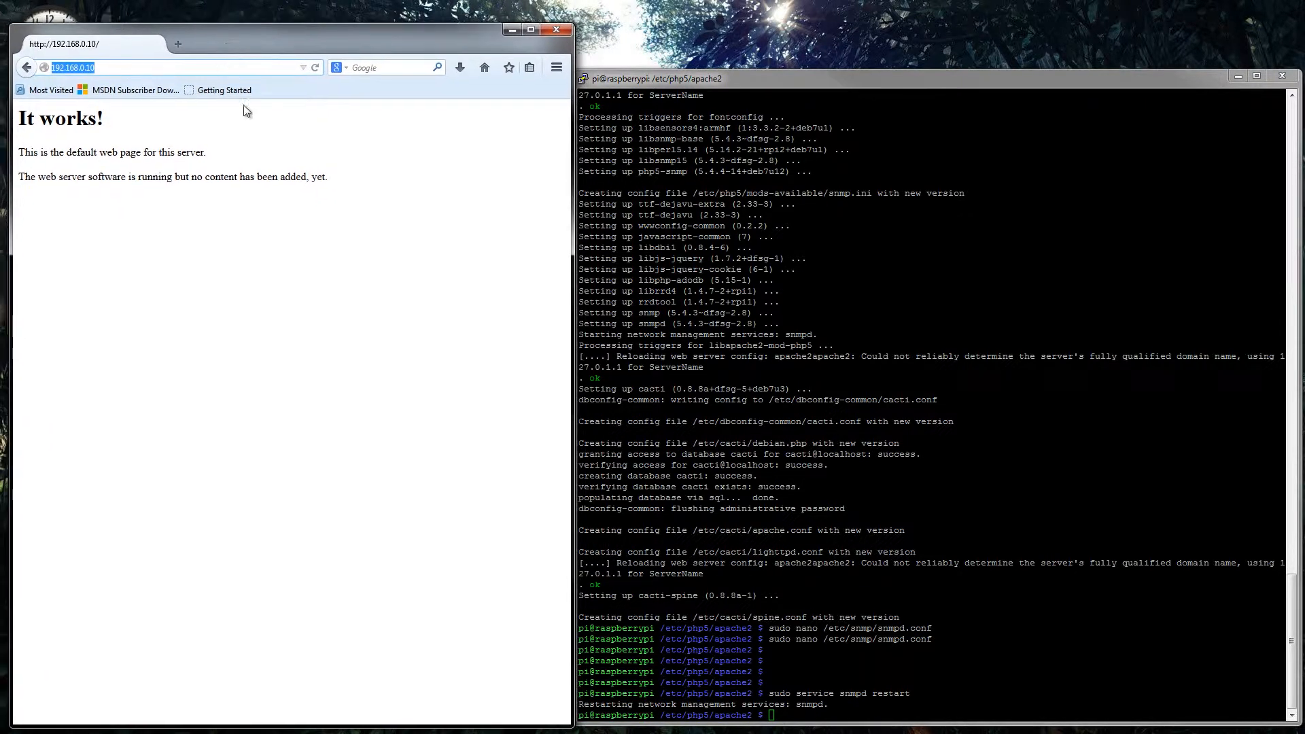
{"action": "mouse_move", "coordinate": [198, 56]}
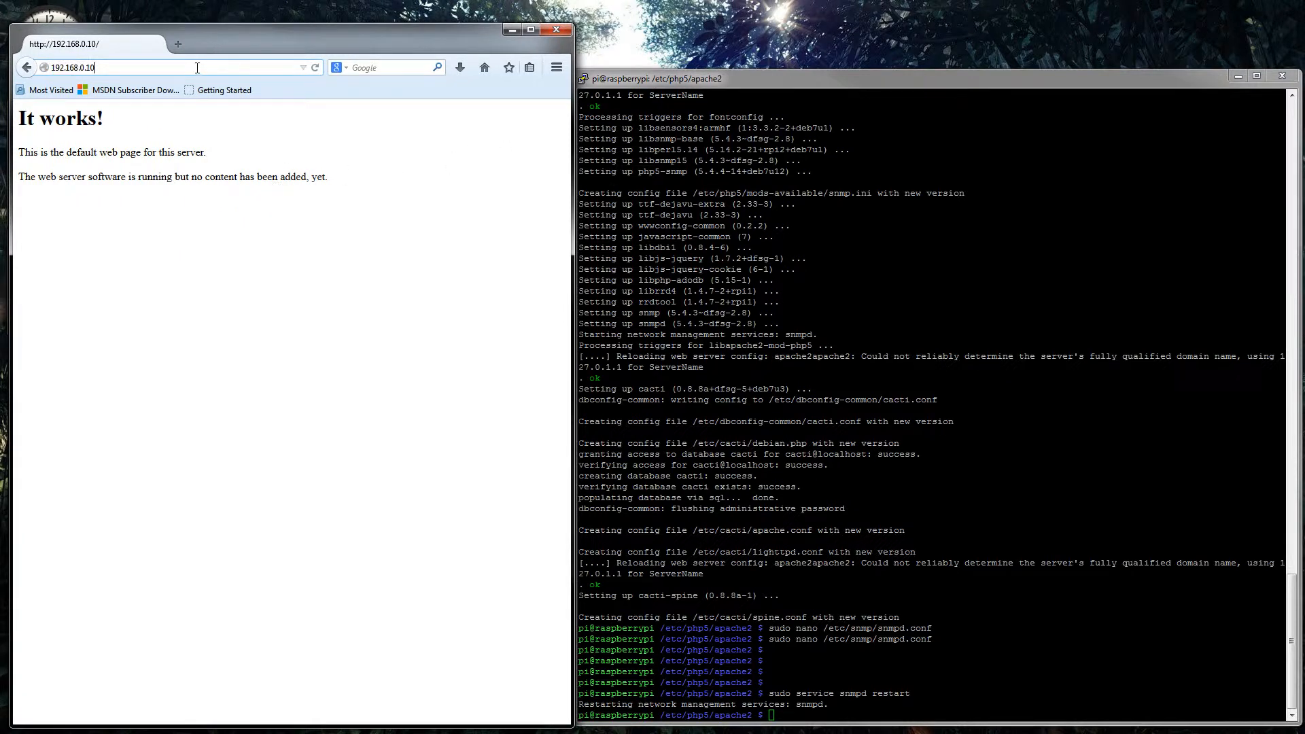
- Load /cacti and run the installer as New Install, accepting detected paths and SNMP version
{"action": "type", "text": "/cacti/install/"}
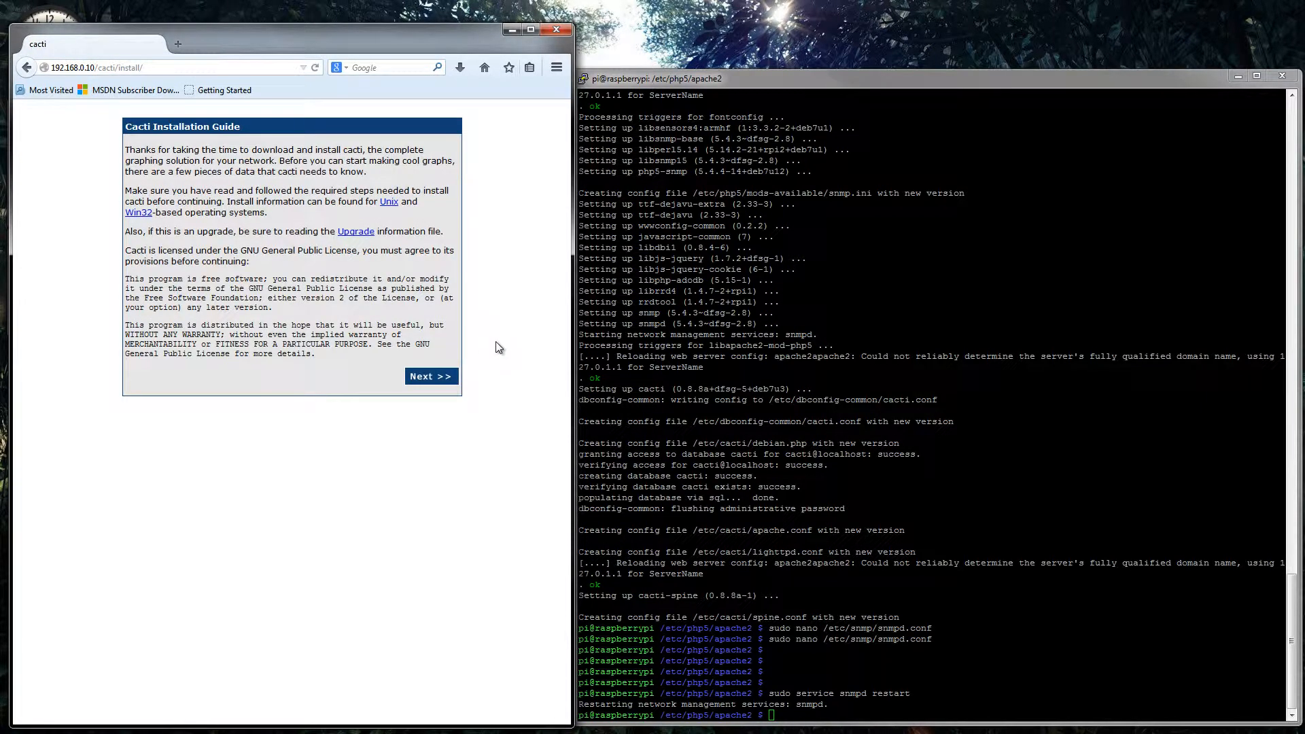
{"action": "left_click", "coordinate": [430, 376]}
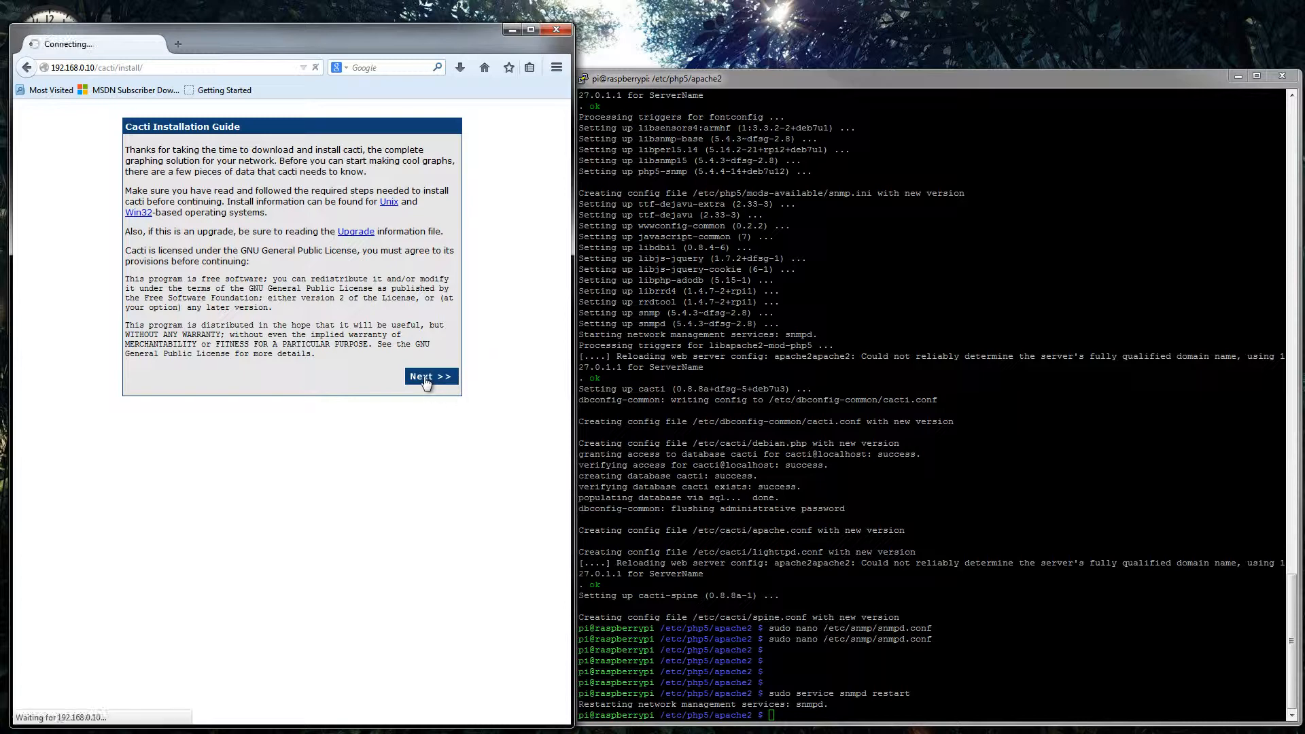
{"action": "left_click", "coordinate": [430, 376]}
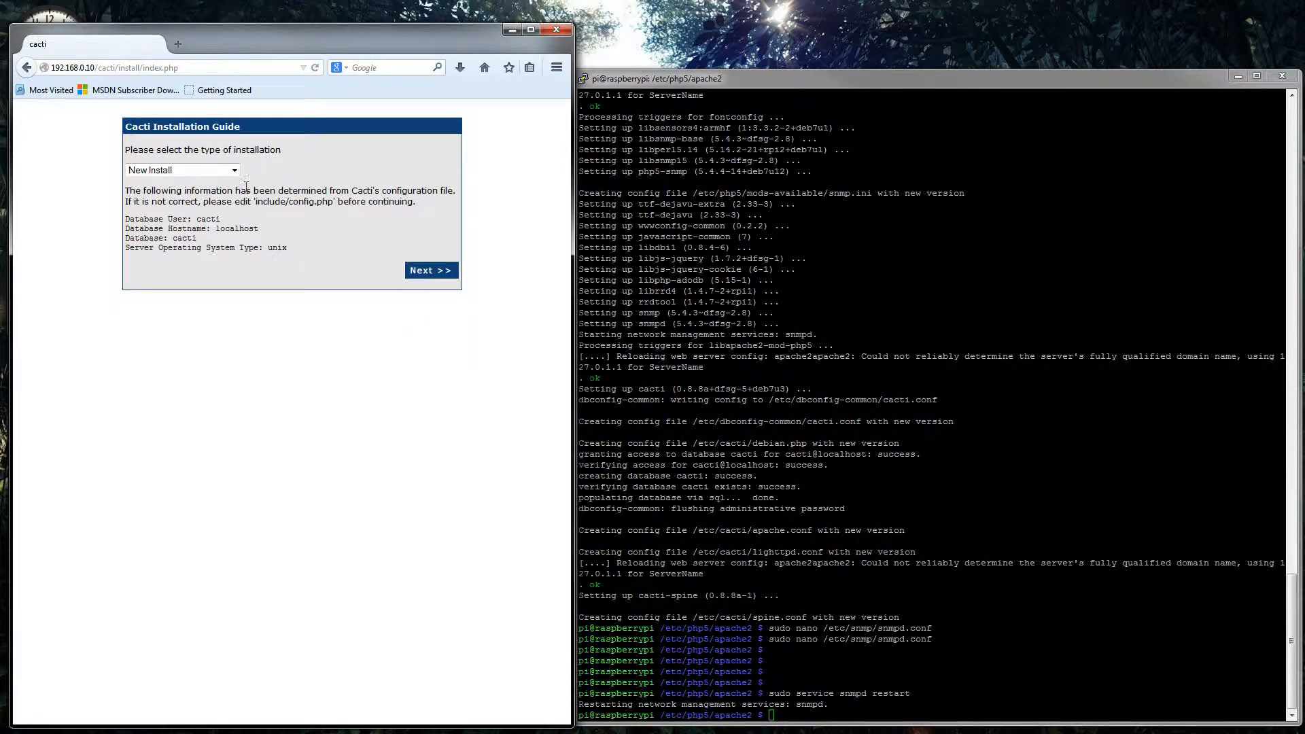
{"action": "left_click", "coordinate": [430, 270]}
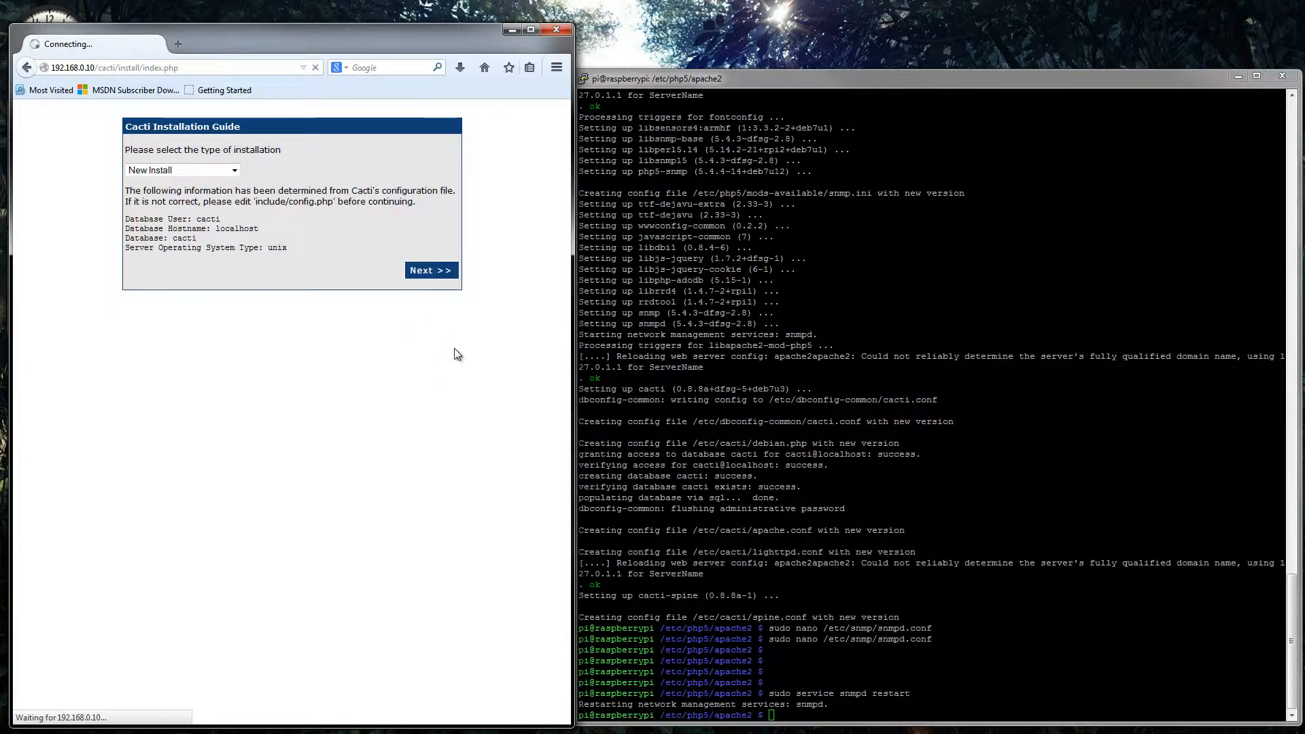
{"action": "left_click", "coordinate": [430, 270]}
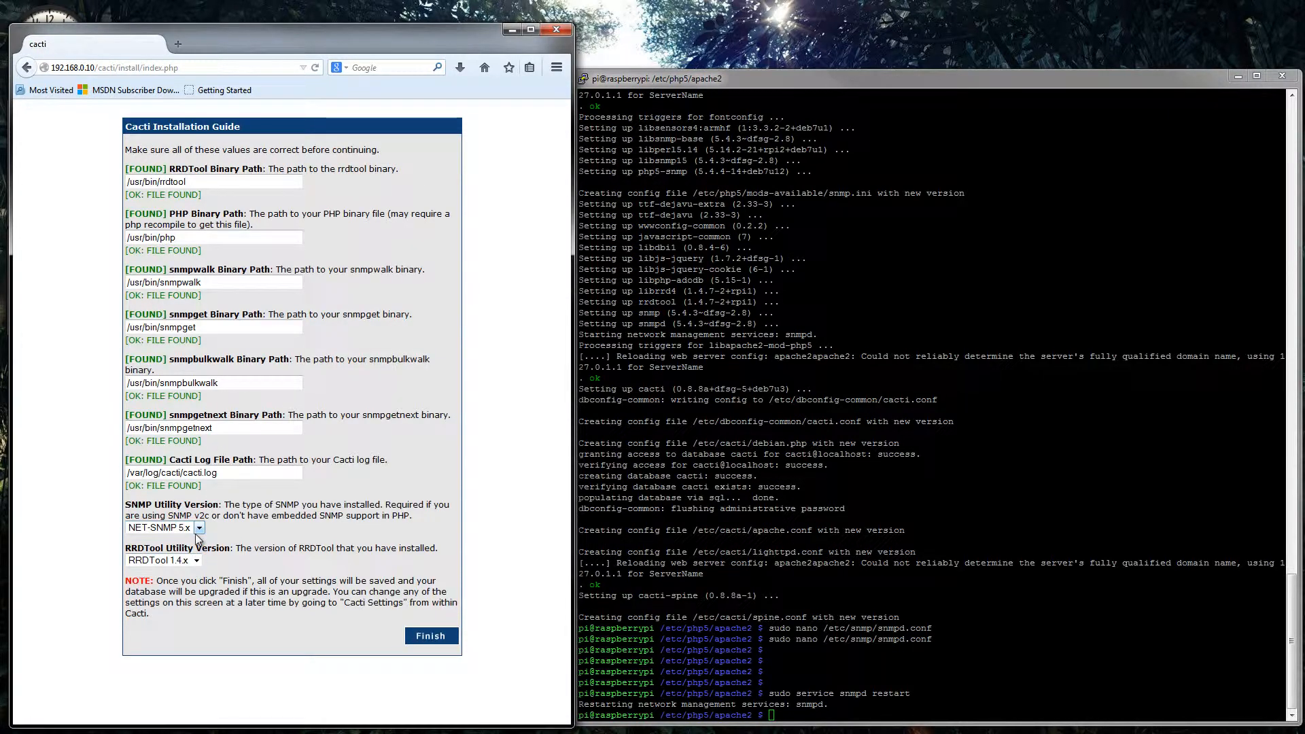
{"action": "left_click", "coordinate": [200, 560]}
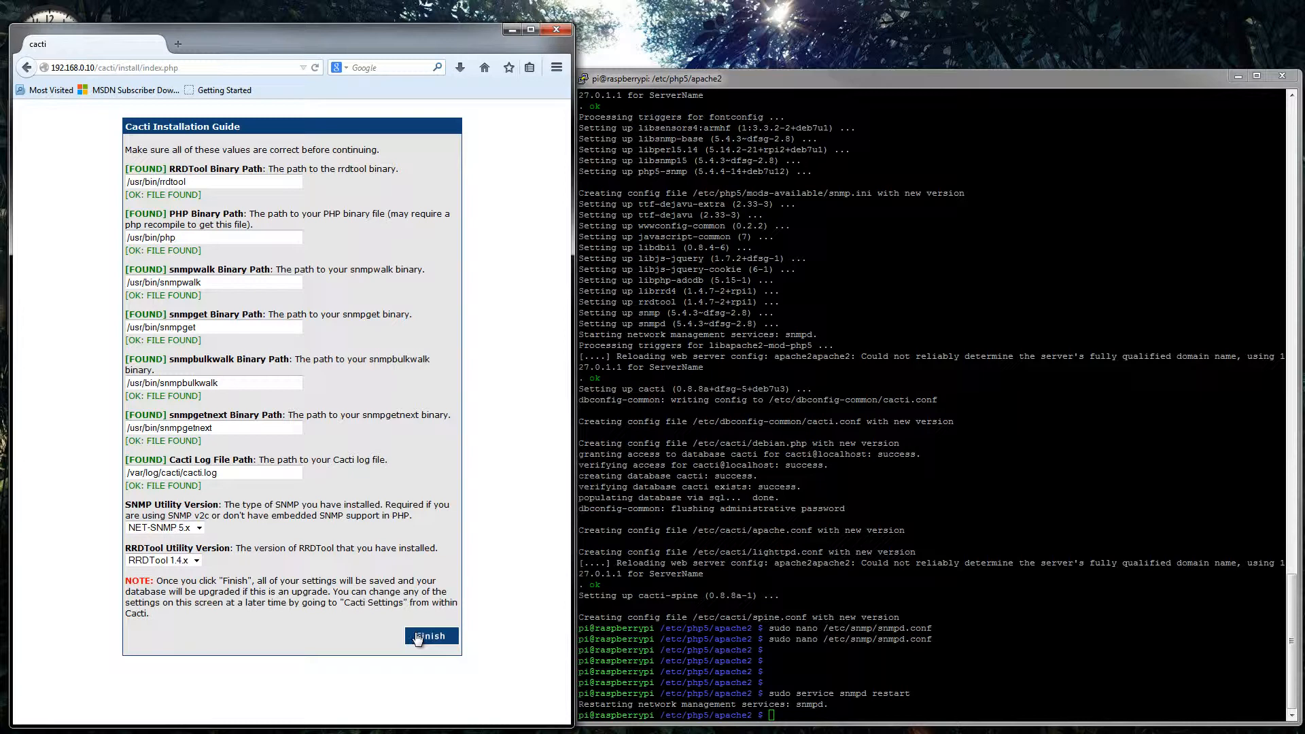
{"action": "left_click", "coordinate": [431, 635]}
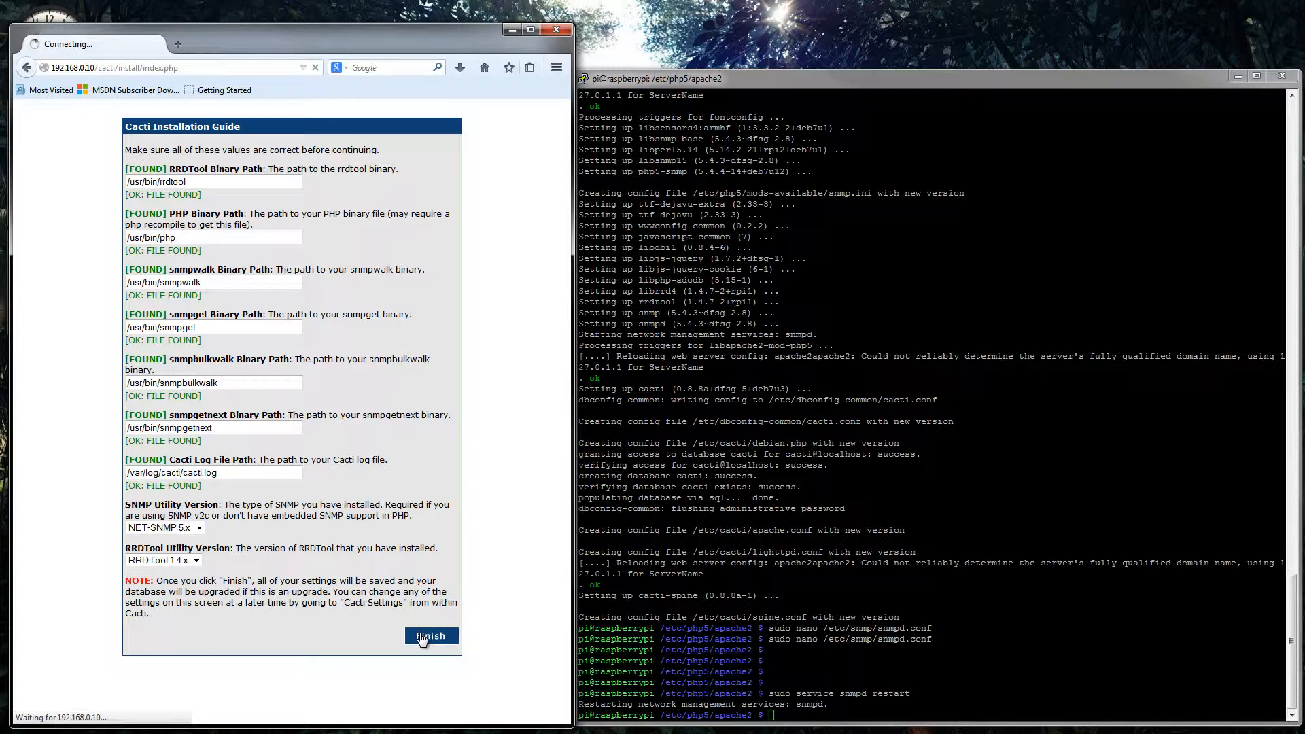
- Log in to Cacti as admin, retrying after rejected admin and root attempts
{"action": "left_click", "coordinate": [431, 635]}
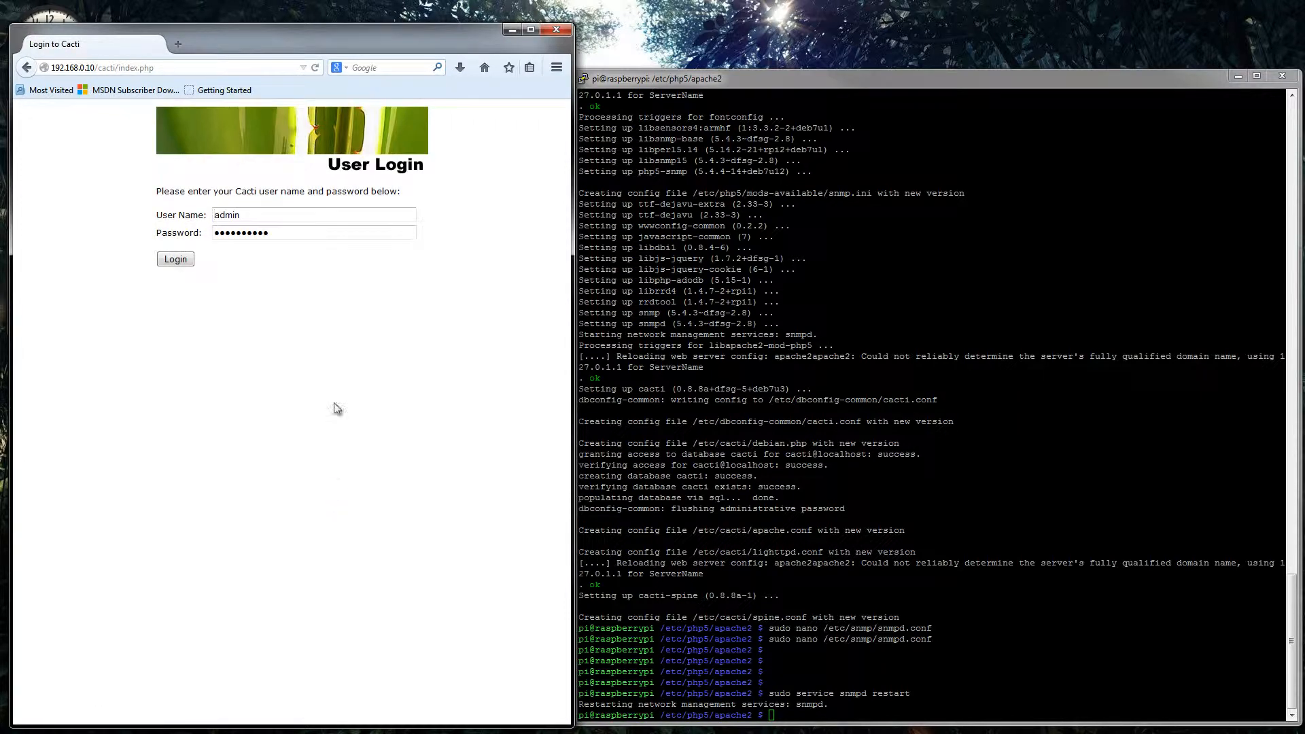
{"action": "left_click", "coordinate": [175, 259]}
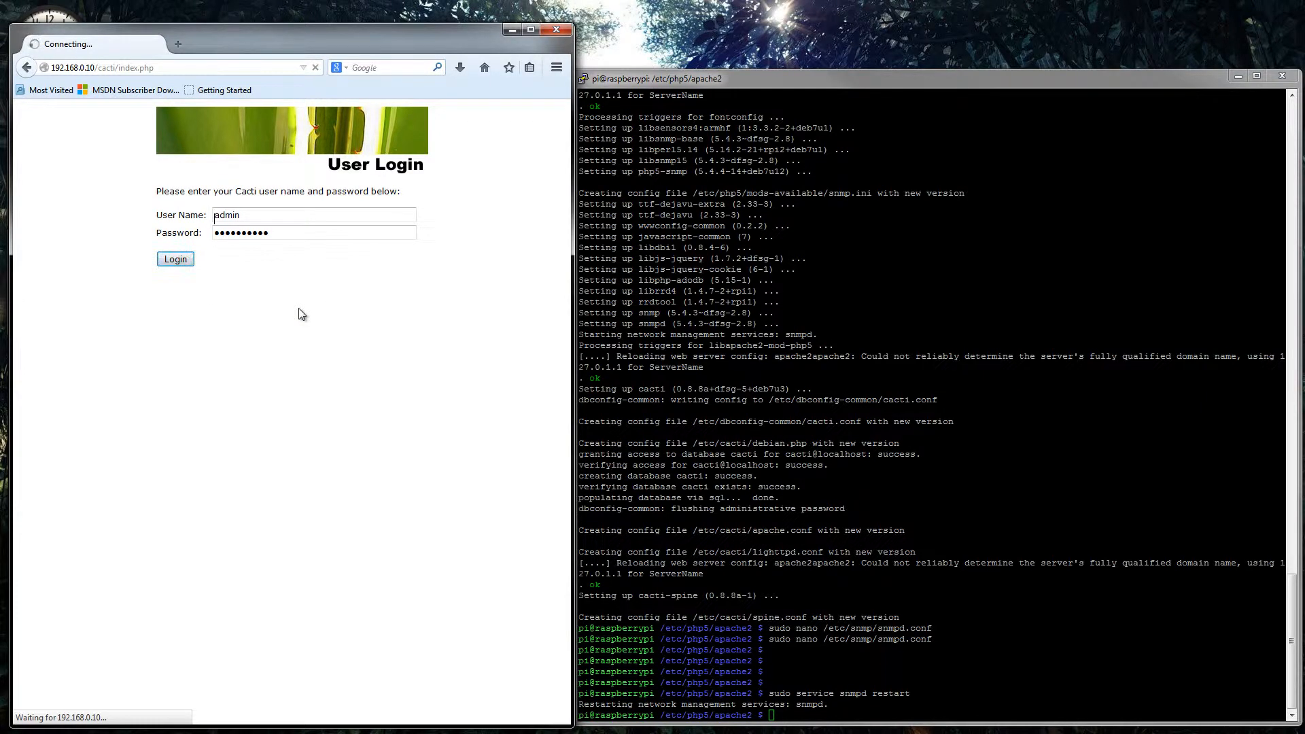
{"action": "left_click", "coordinate": [175, 259]}
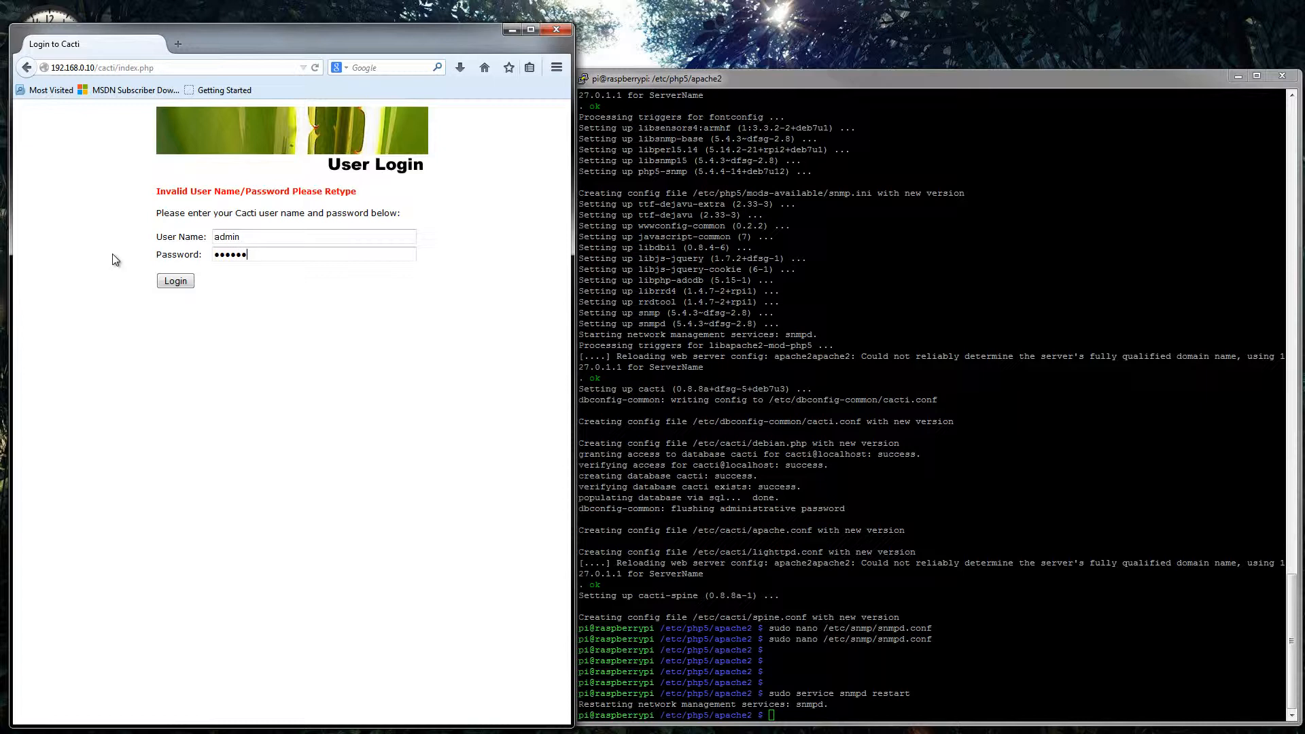
{"action": "left_click", "coordinate": [174, 280]}
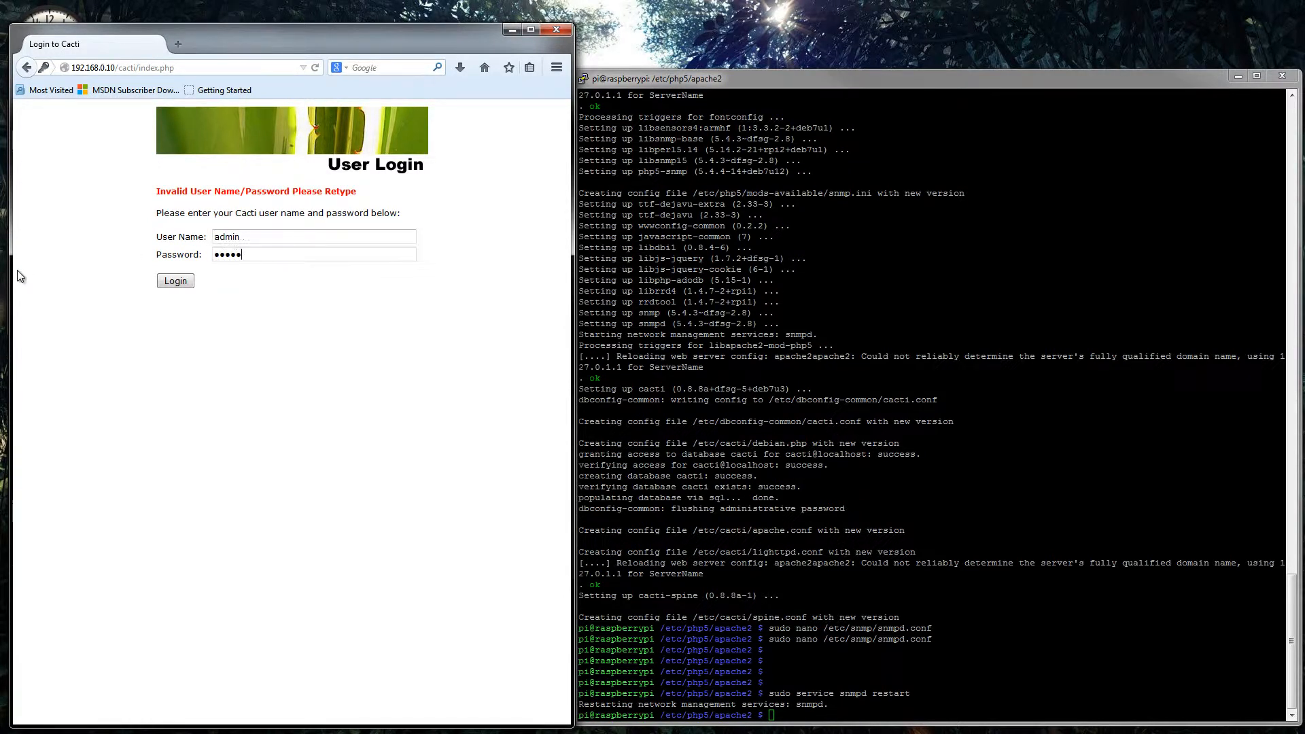
{"action": "left_click", "coordinate": [174, 281]}
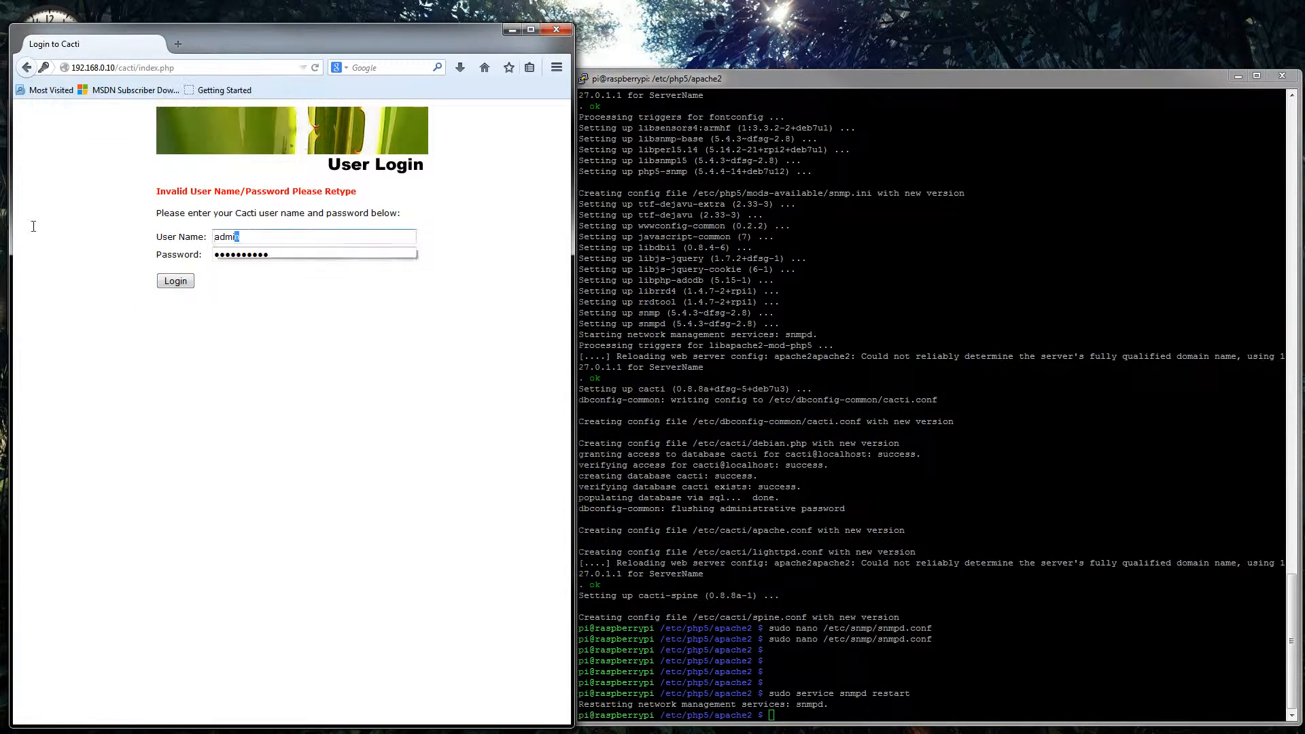
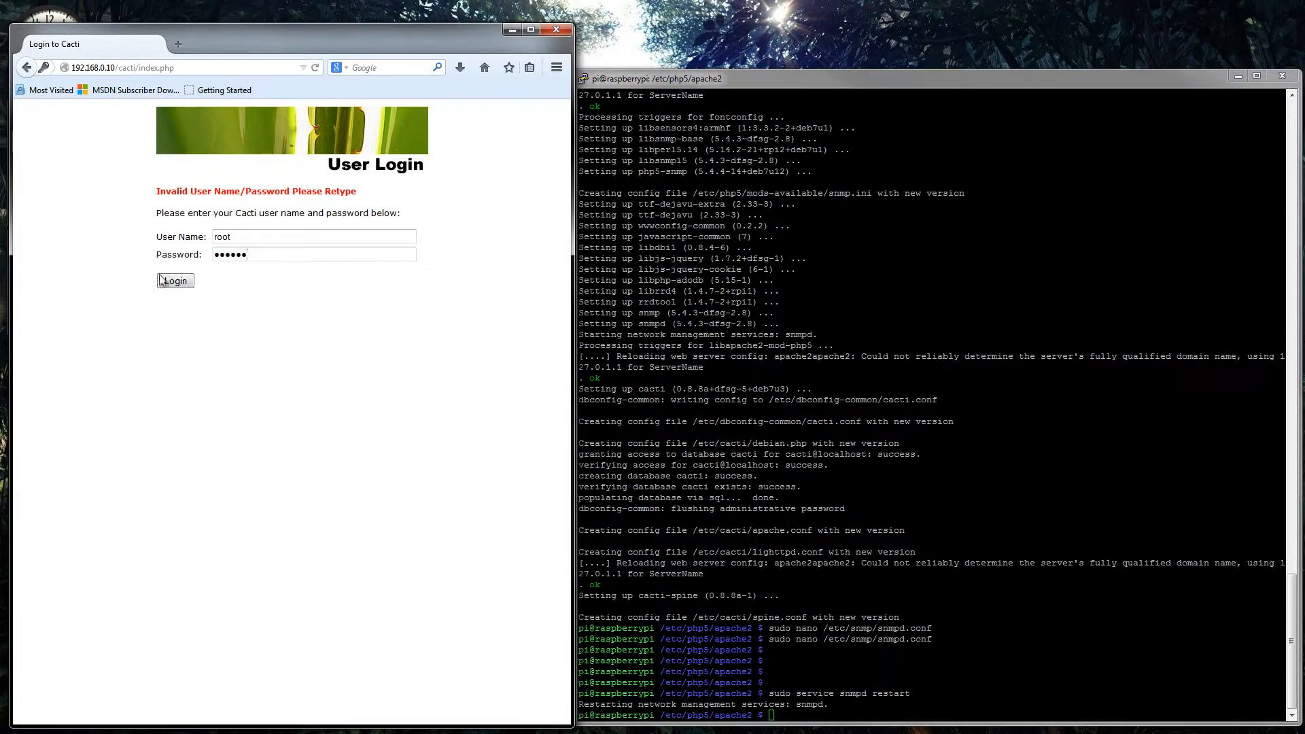
{"action": "left_click", "coordinate": [175, 281]}
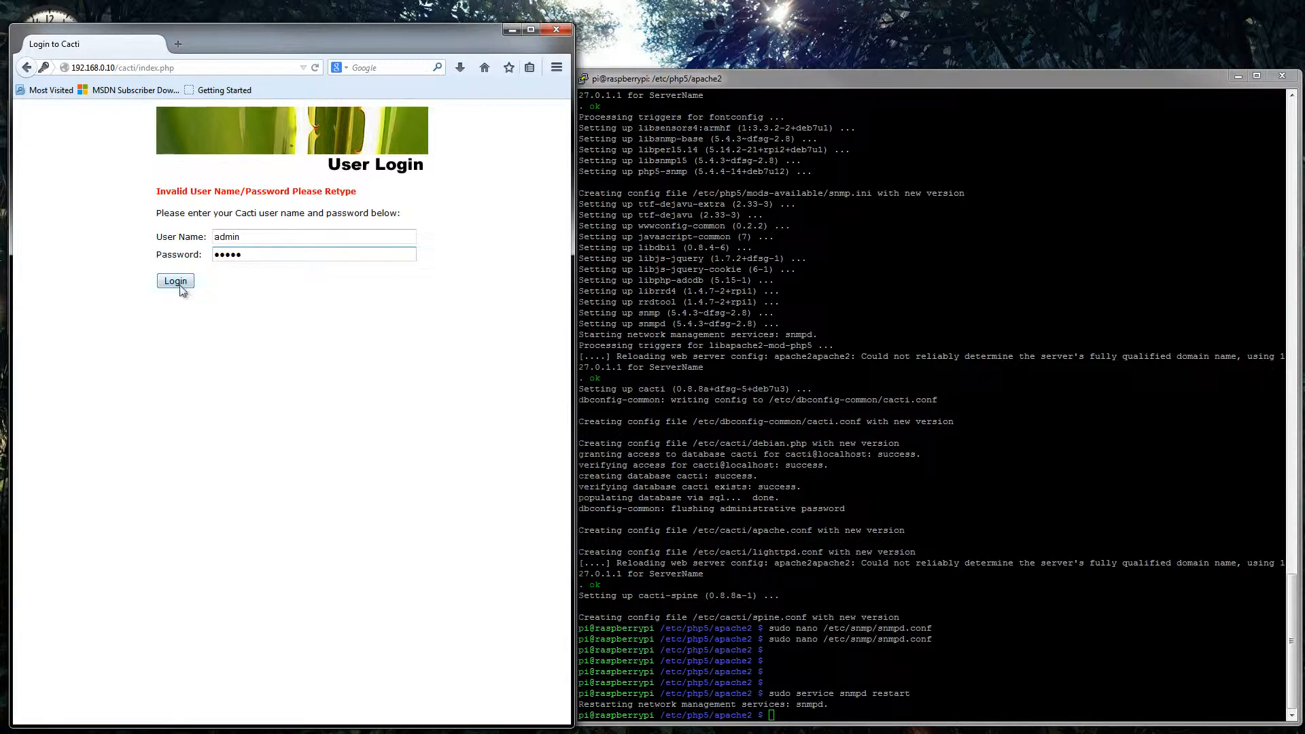
{"action": "left_click", "coordinate": [175, 280]}
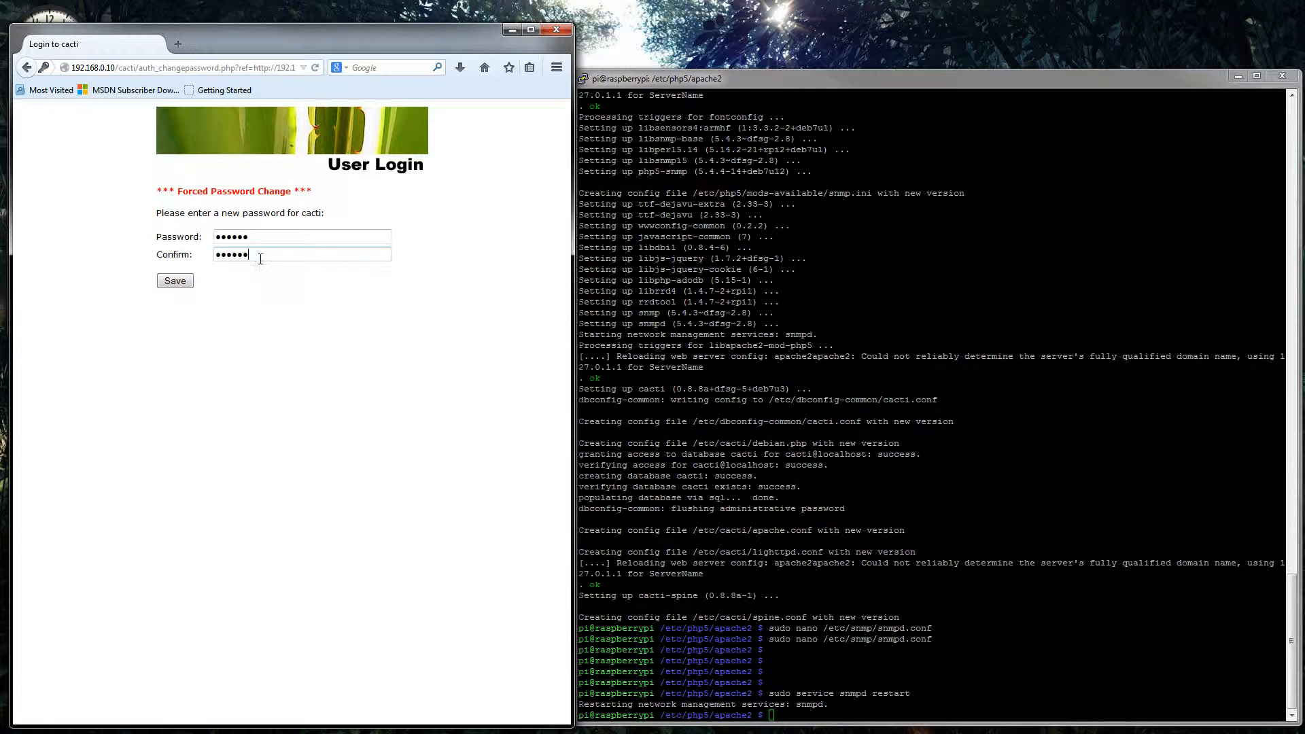
- Save the new admin password and decline the browser's remember-password offer
{"action": "left_click", "coordinate": [175, 281]}
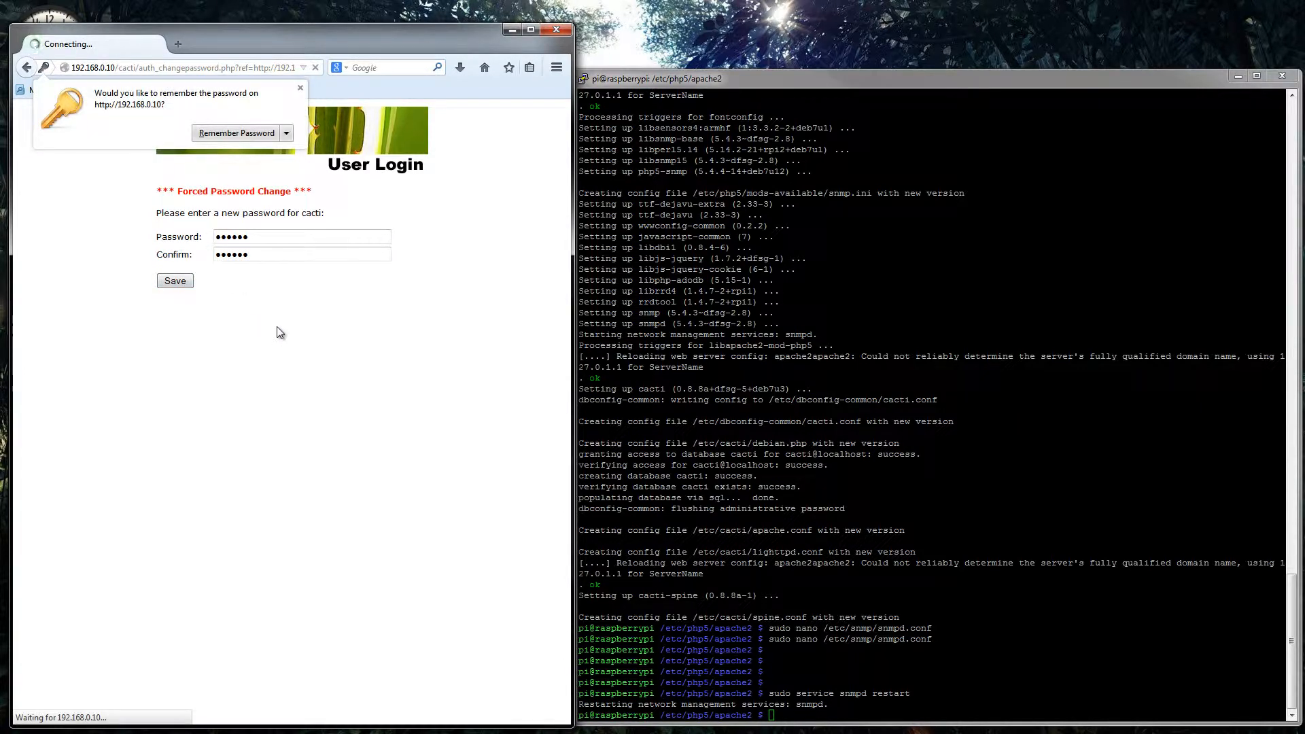
{"action": "left_click", "coordinate": [174, 281]}
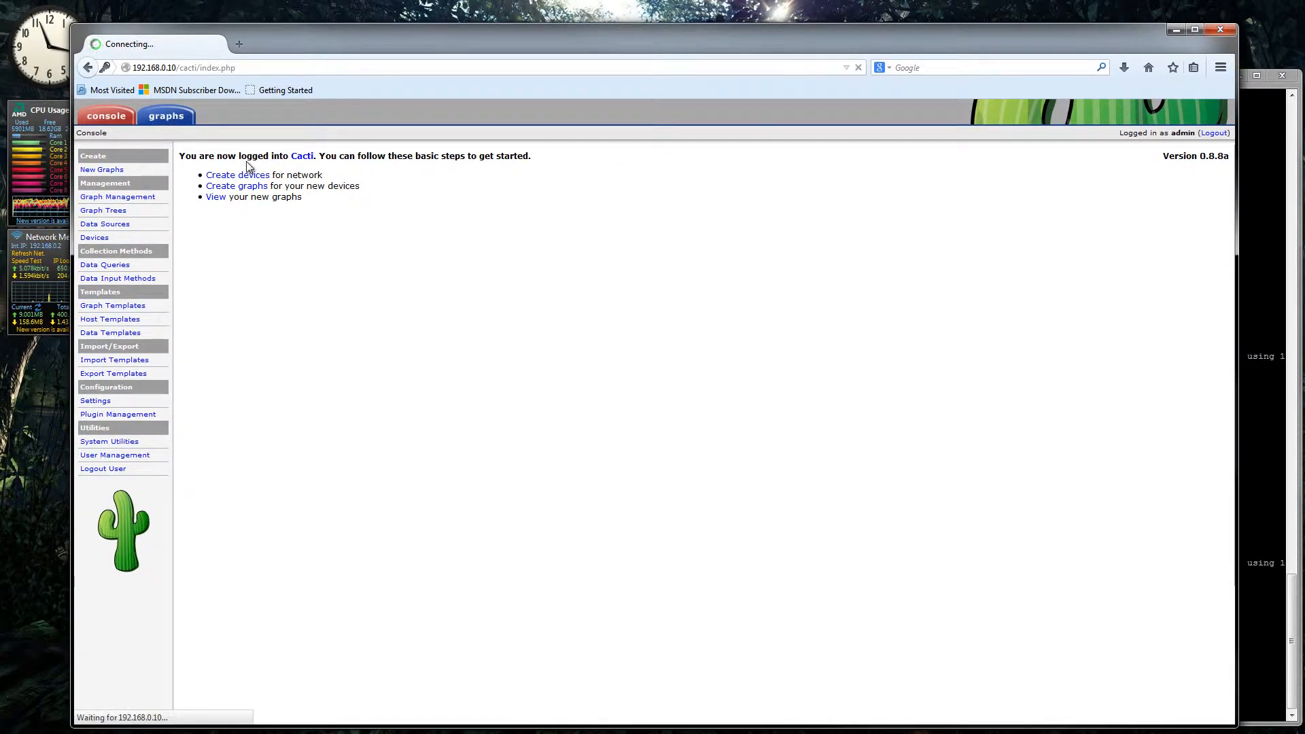
{"action": "left_click", "coordinate": [164, 116]}
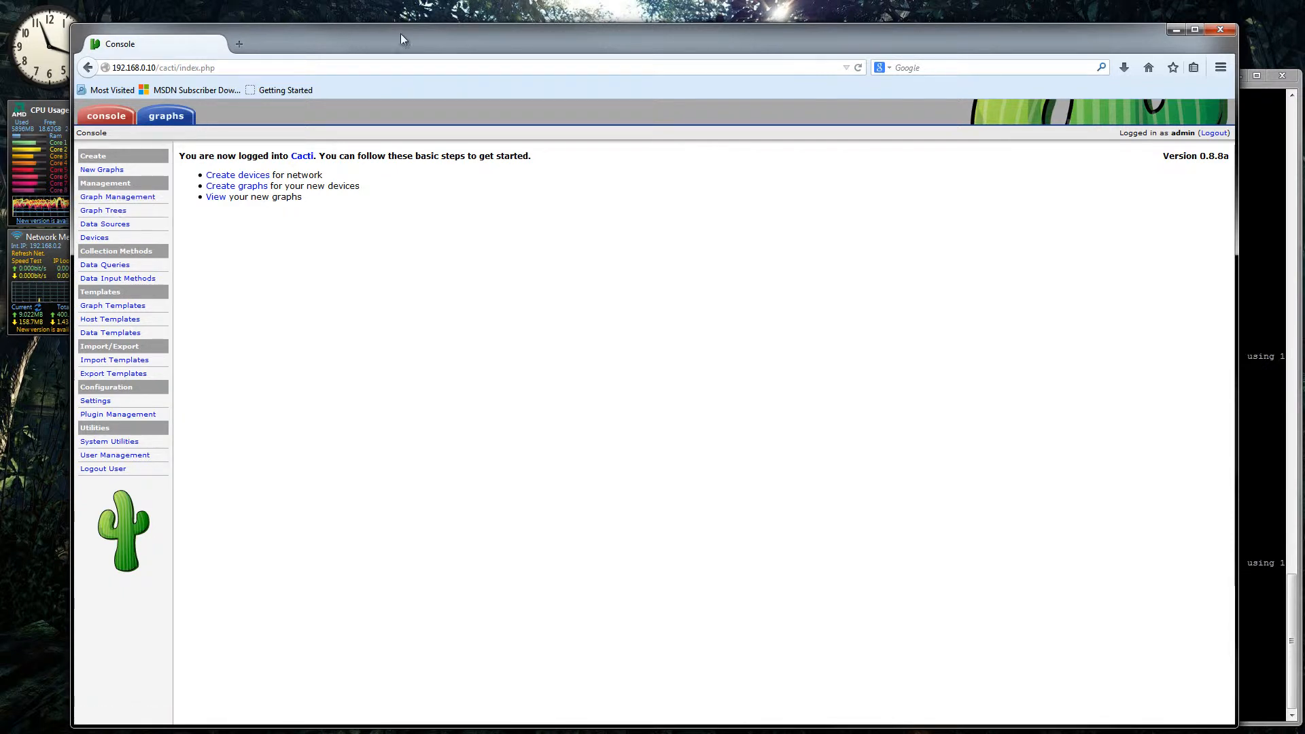
{"action": "mouse_move", "coordinate": [117, 196]}
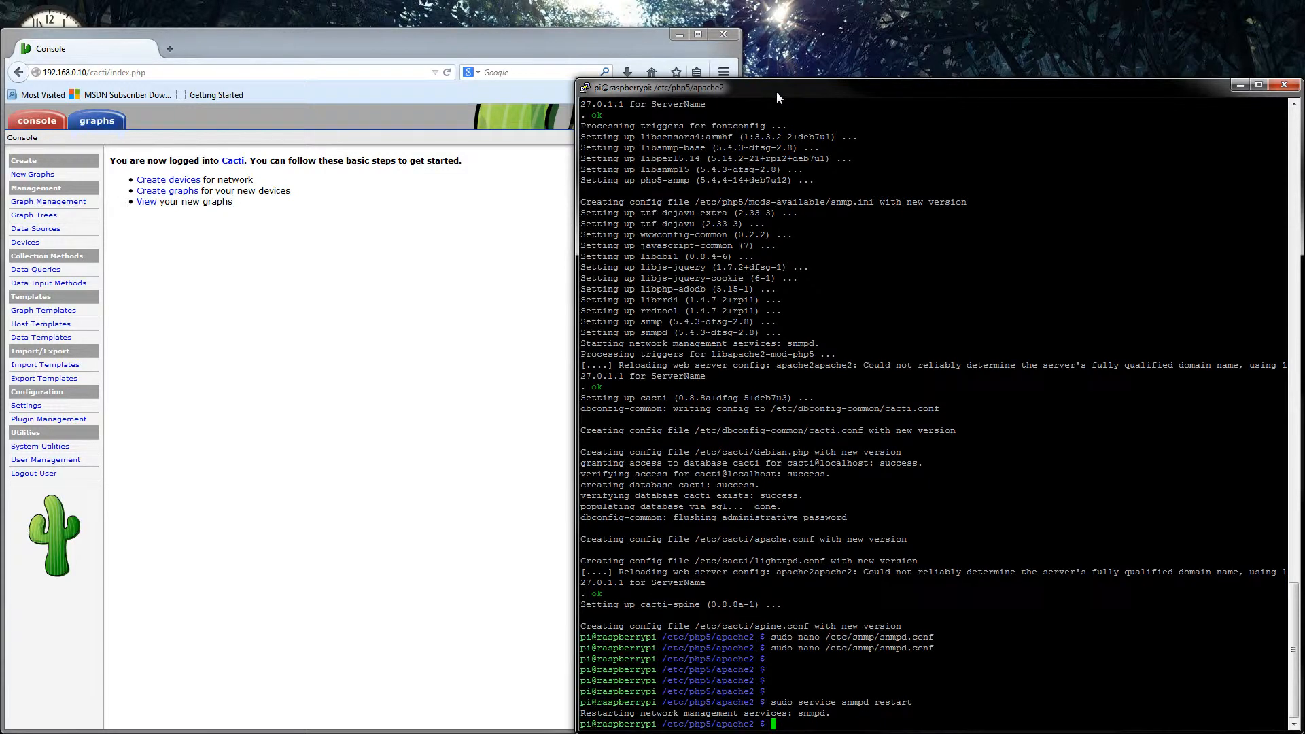
{"action": "mouse_move", "coordinate": [767, 113]}
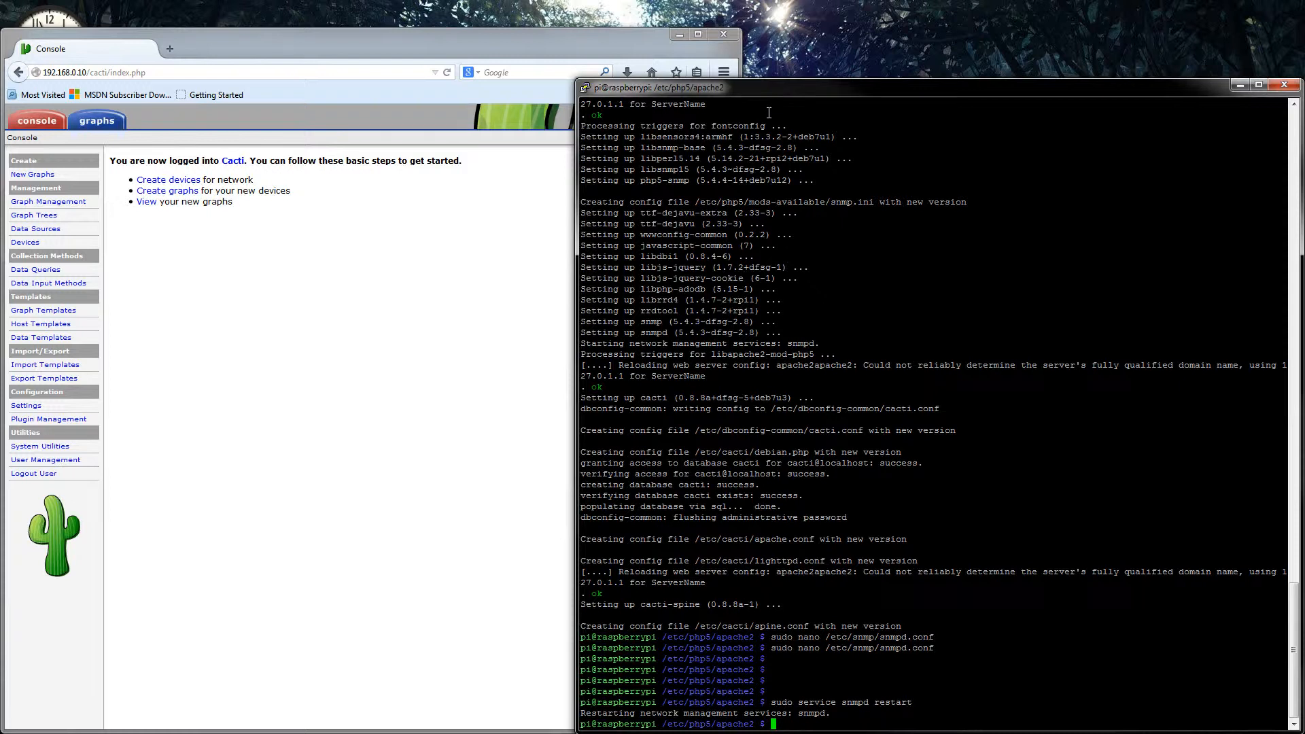